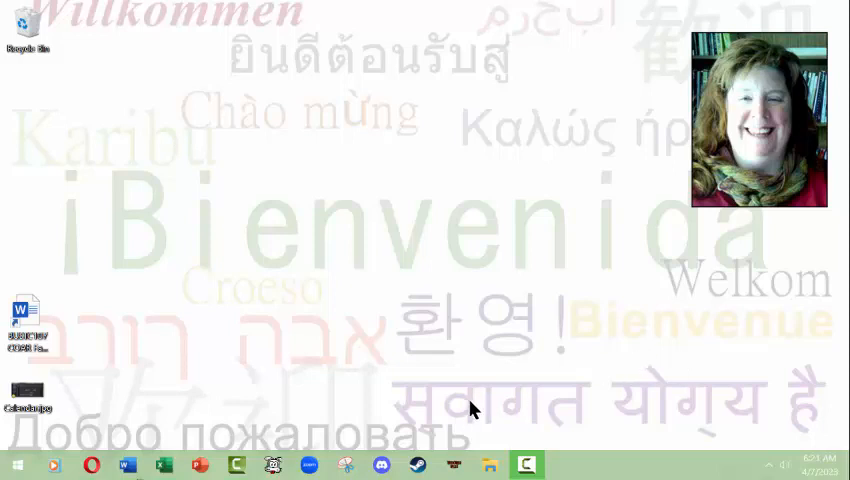
mouse_move(456, 348)
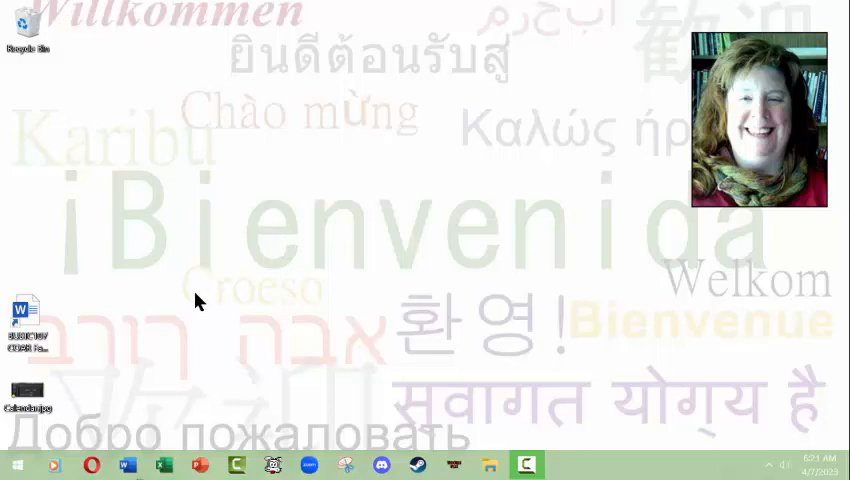
Open the Taste du Monde workbook and give the A1 title a bigger font size and bold
click(164, 466)
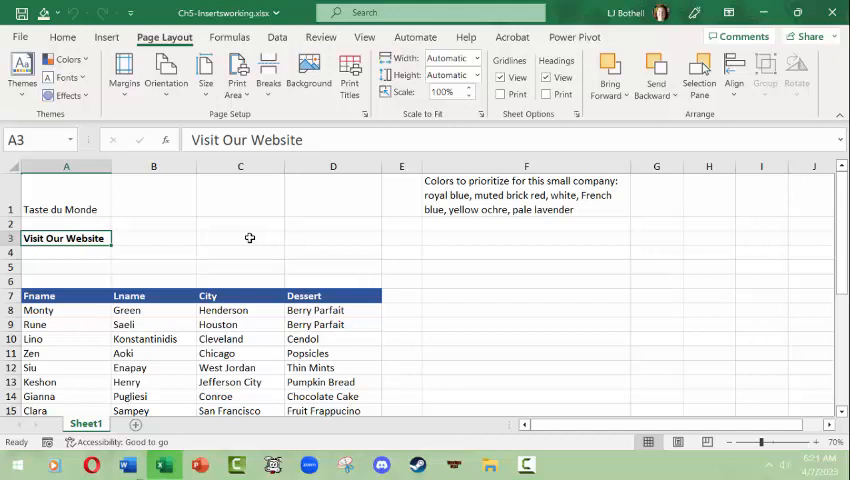
mouse_move(250, 246)
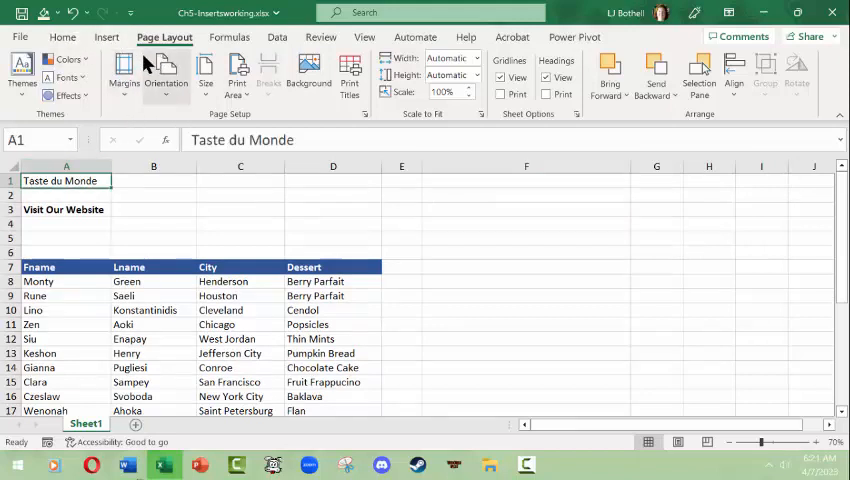
click(62, 36)
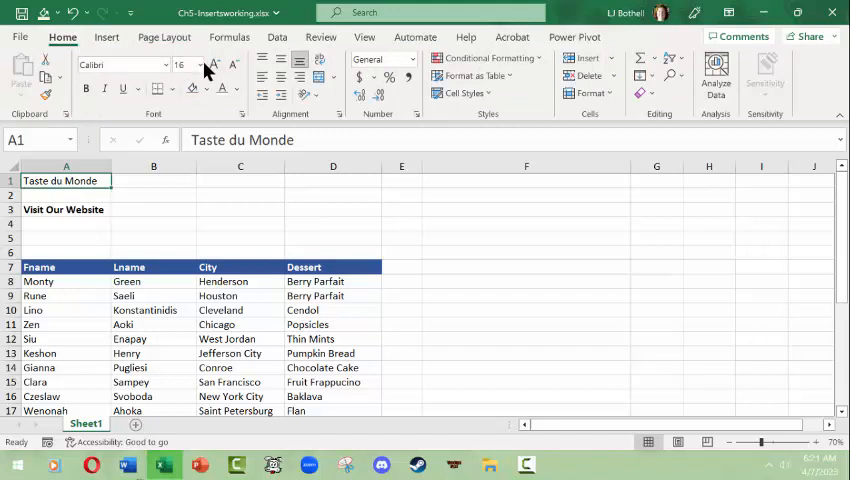
click(180, 64)
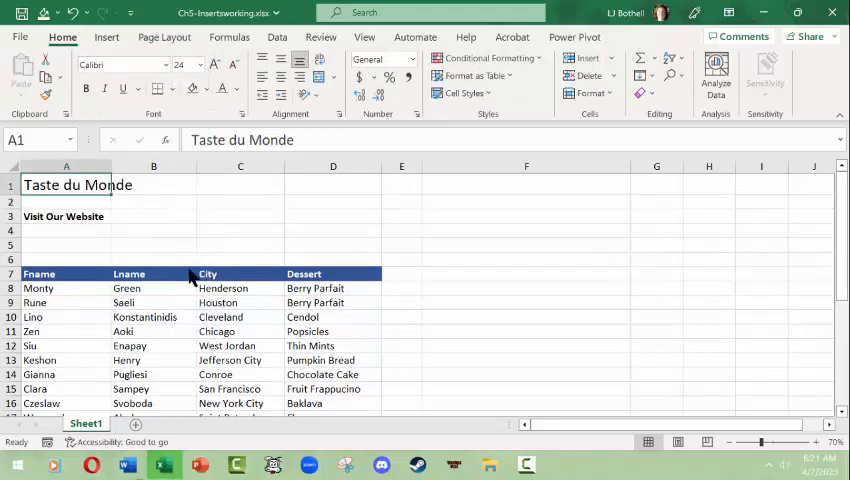
click(198, 64)
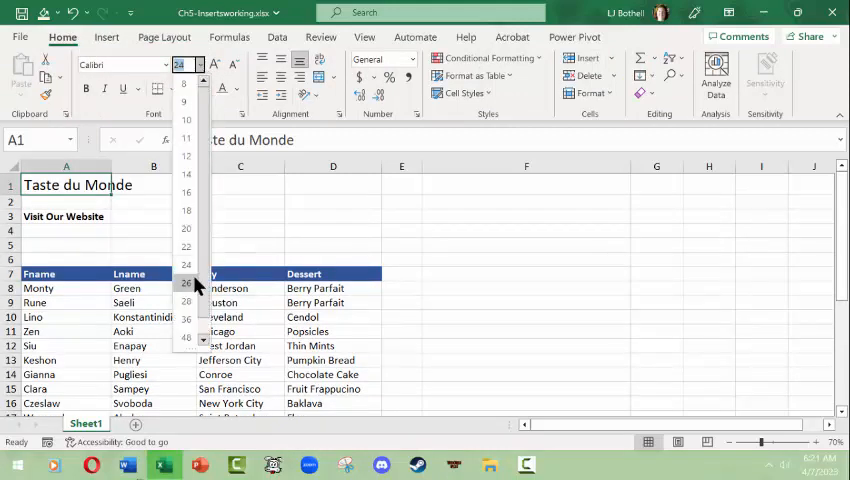
click(186, 284)
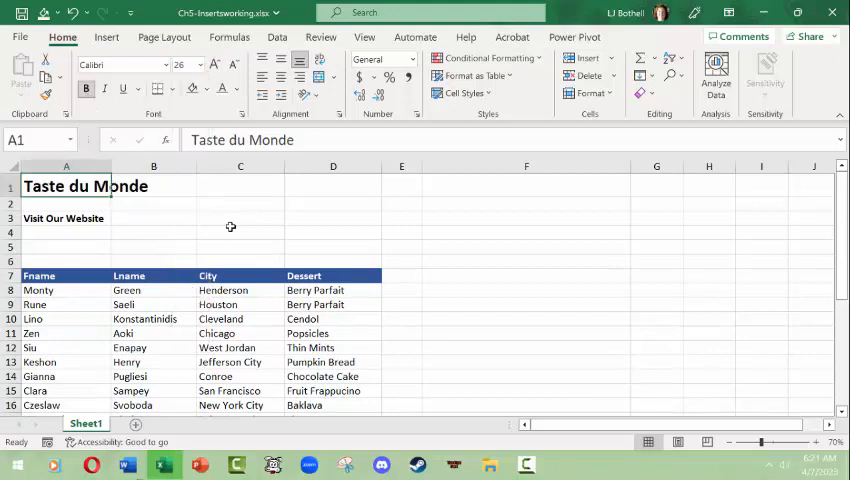
click(240, 232)
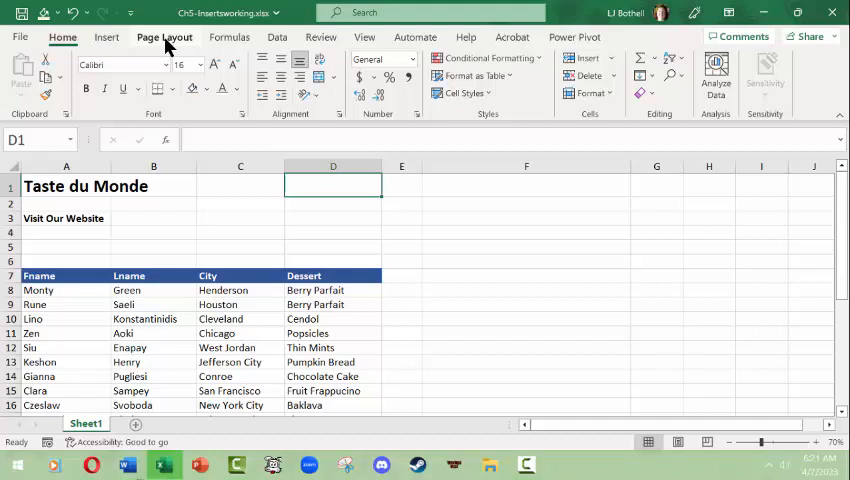
Switch the worksheet's page orientation to Landscape from Page Layout
click(164, 36)
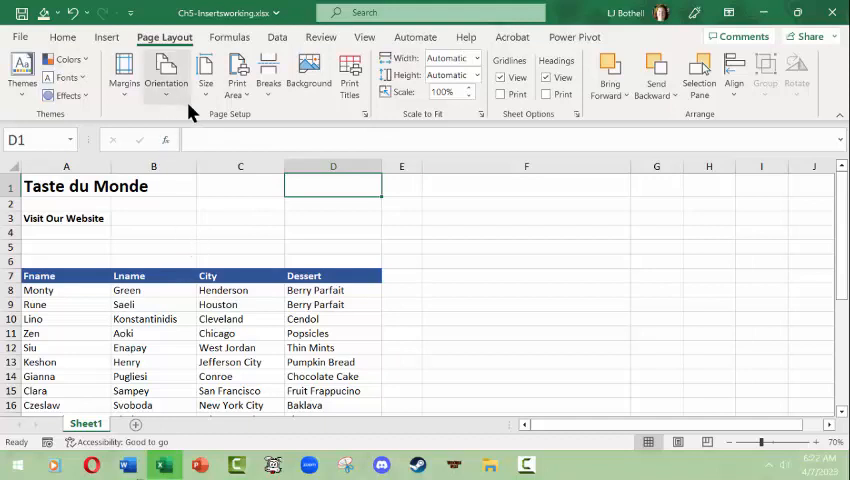
mouse_move(80, 120)
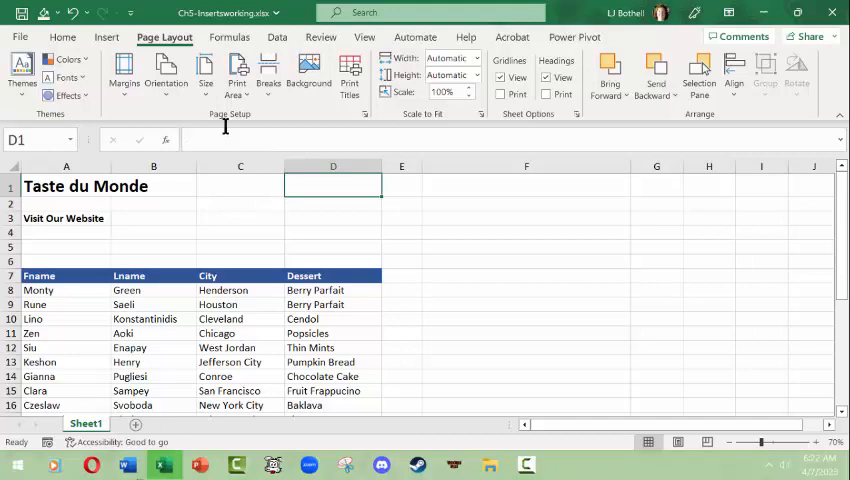
mouse_move(124, 76)
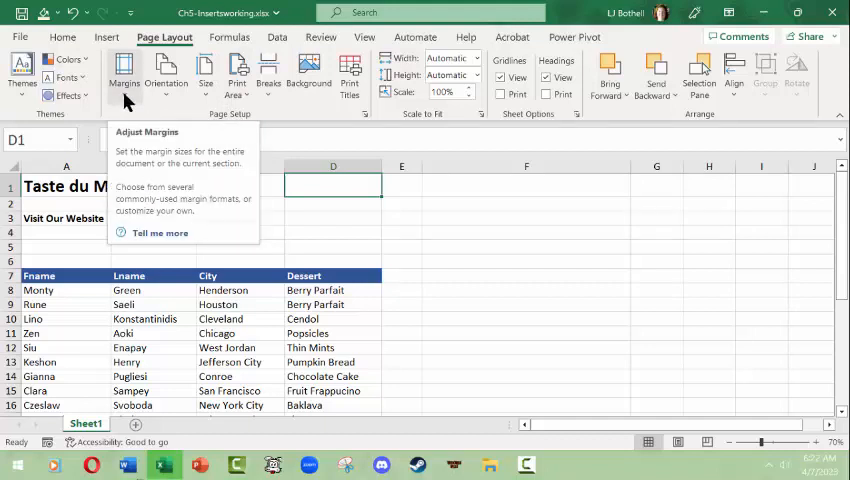
mouse_move(140, 100)
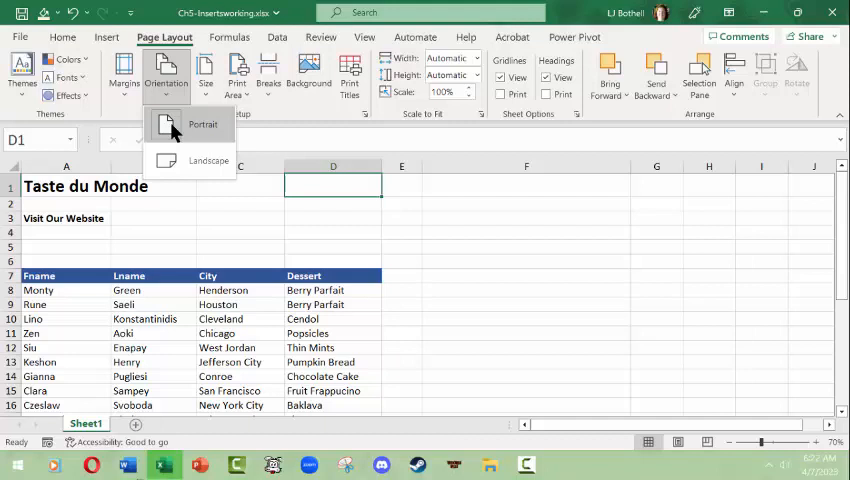
mouse_move(168, 160)
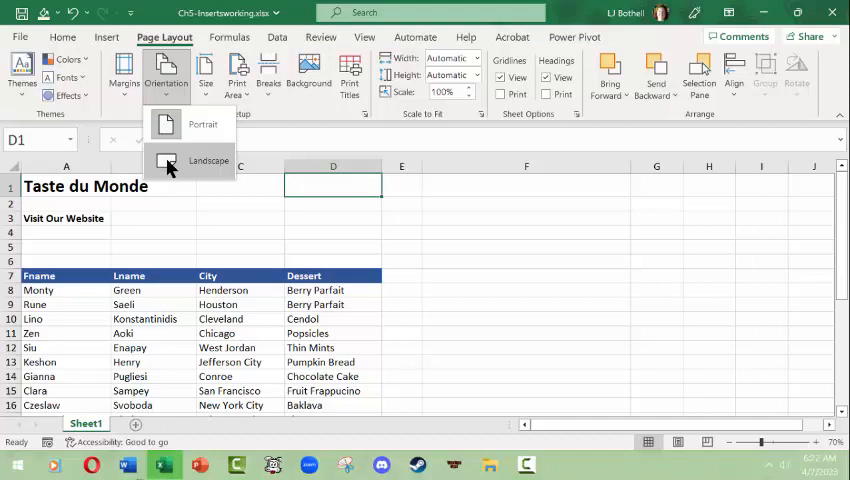
click(208, 160)
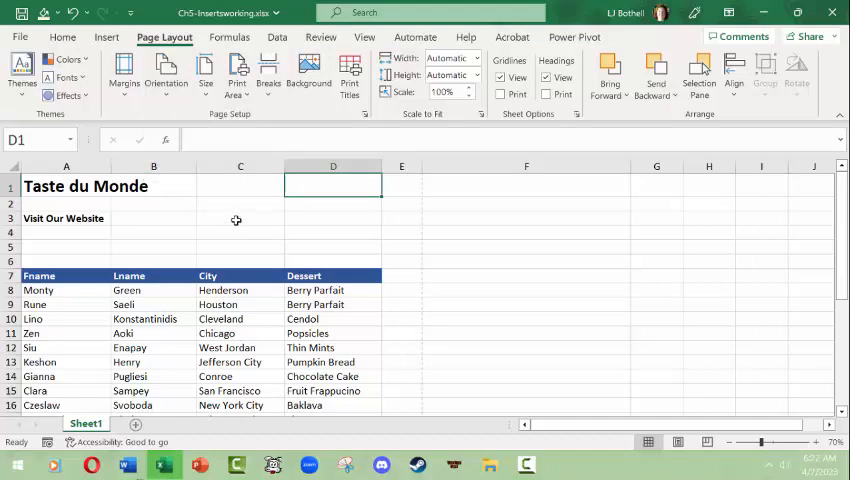
mouse_move(596, 460)
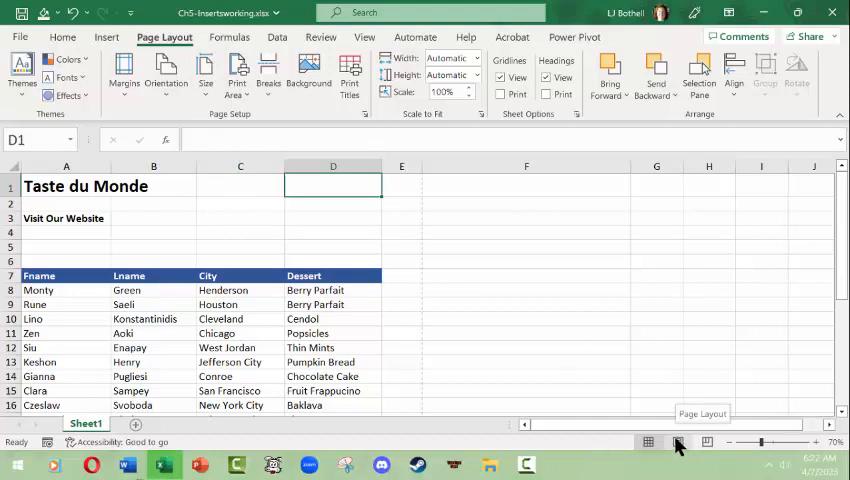
Preview the sheet in Page Layout view, then bring up Custom Margins from the Margins presets
click(672, 442)
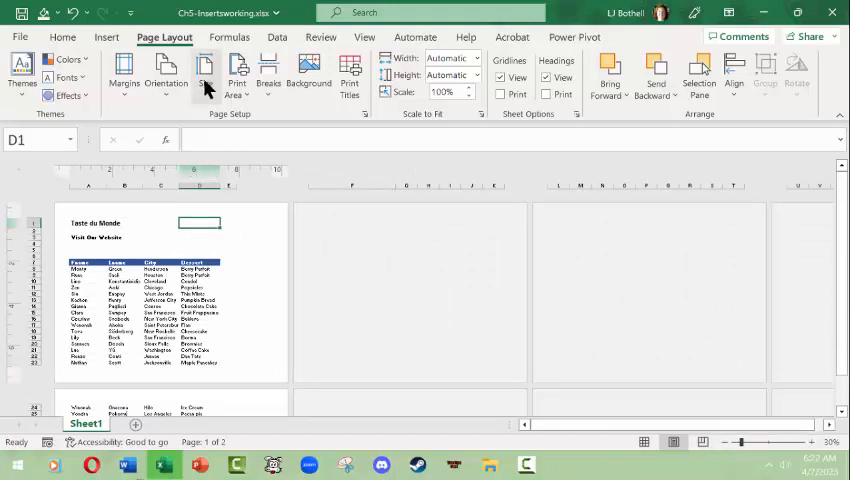
click(204, 70)
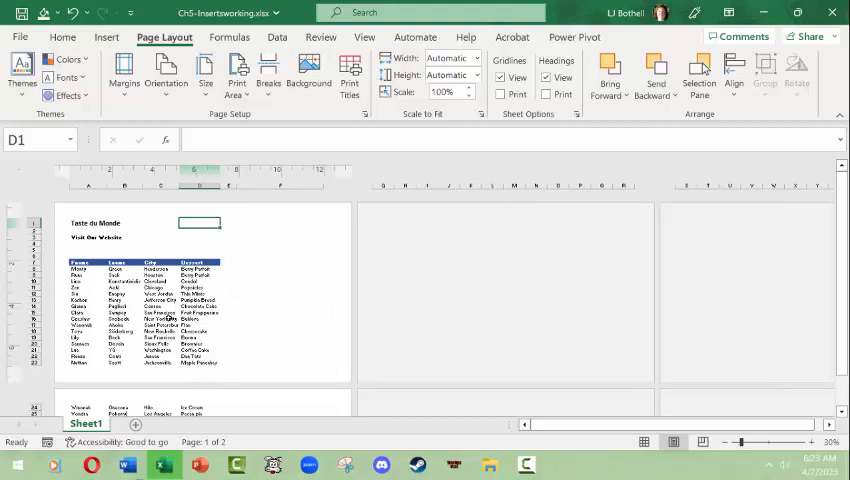
mouse_move(252, 284)
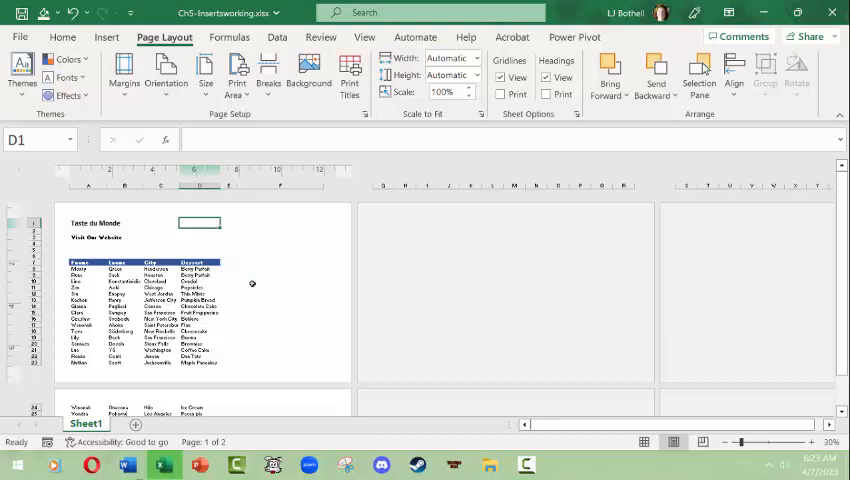
mouse_move(320, 310)
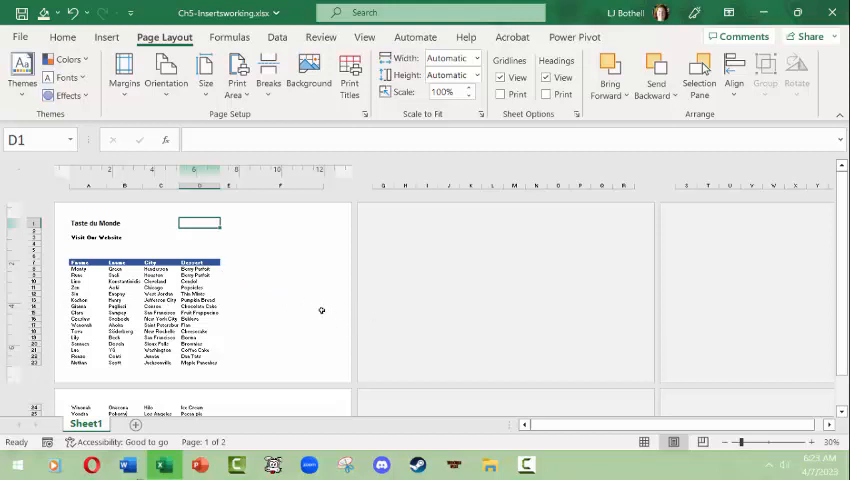
mouse_move(300, 288)
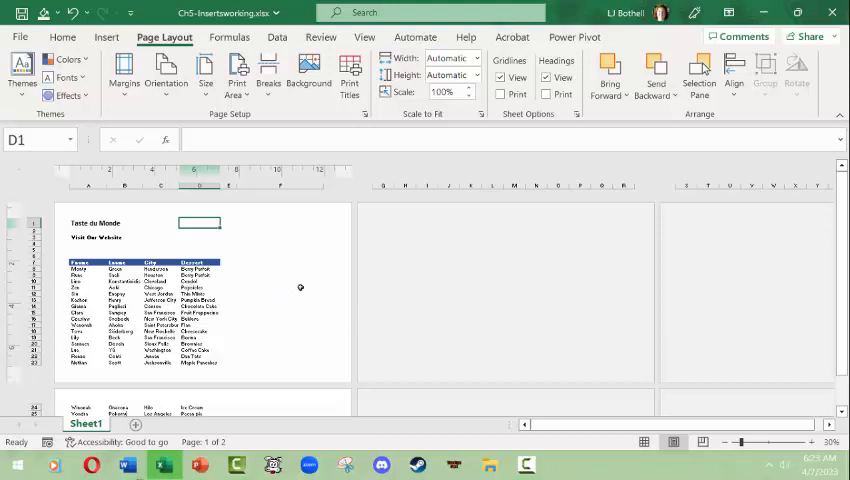
click(124, 76)
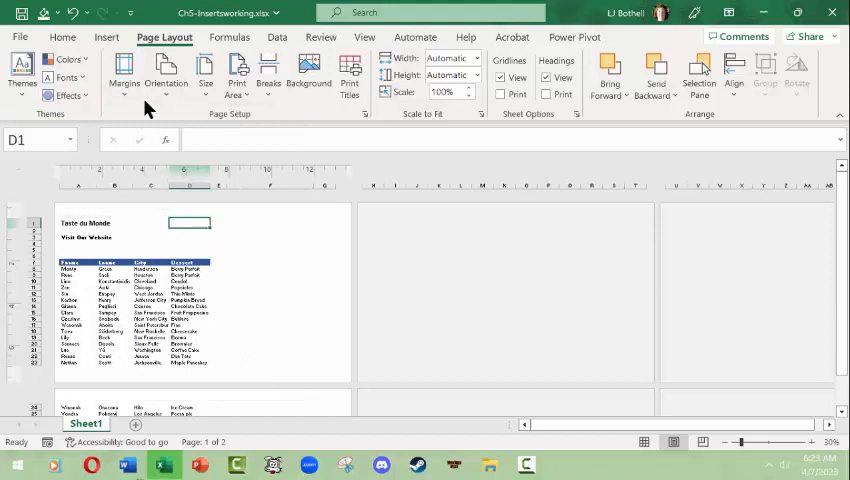
click(124, 72)
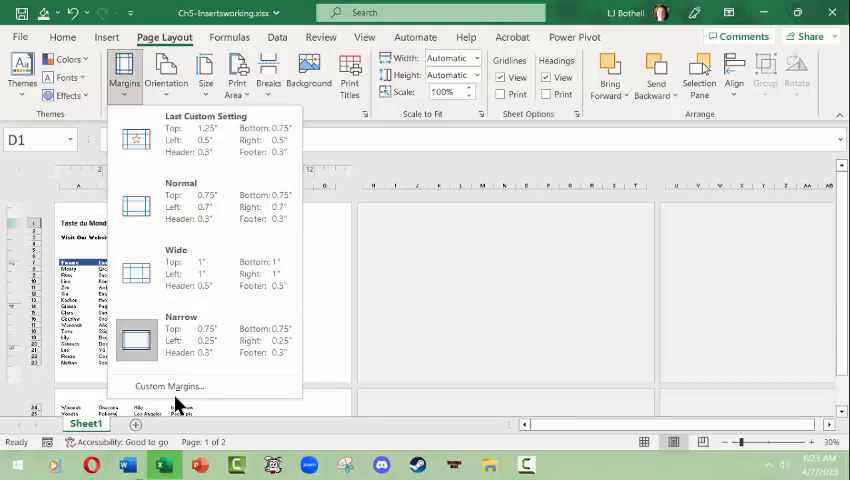
click(168, 386)
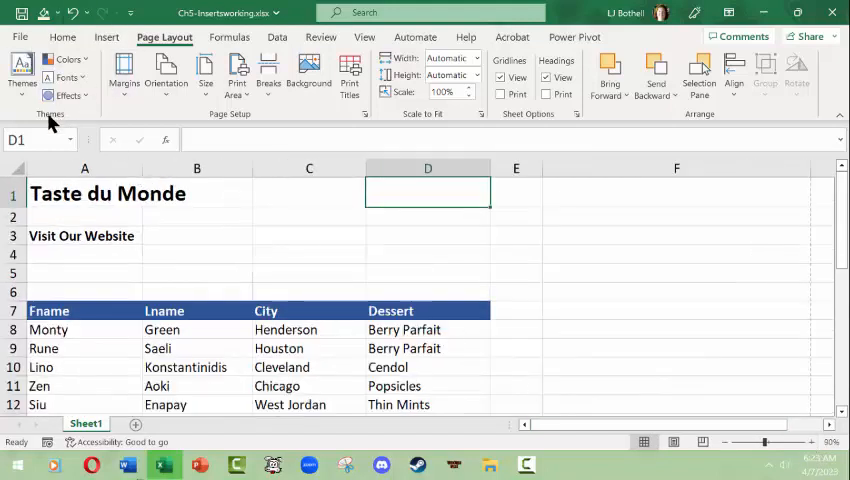
mouse_move(92, 120)
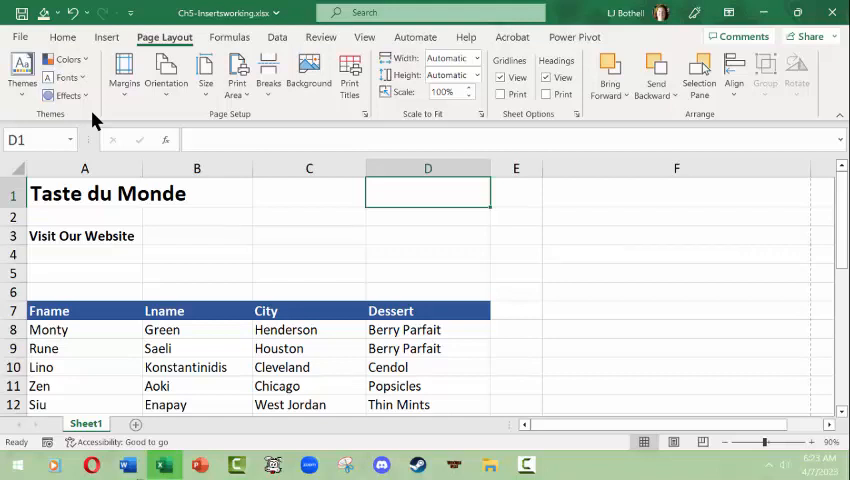
mouse_move(92, 116)
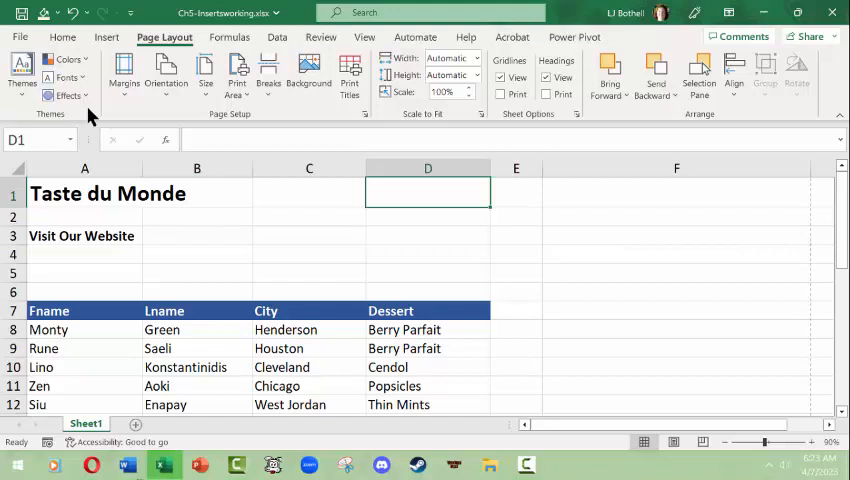
mouse_move(248, 256)
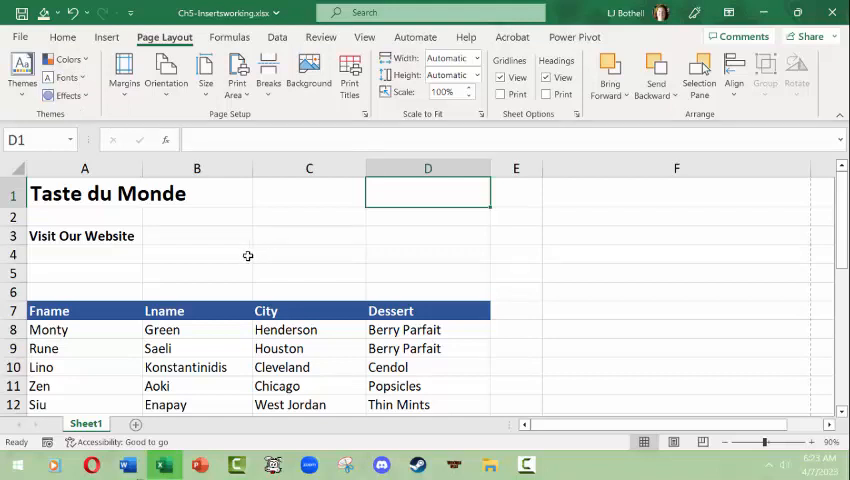
click(84, 192)
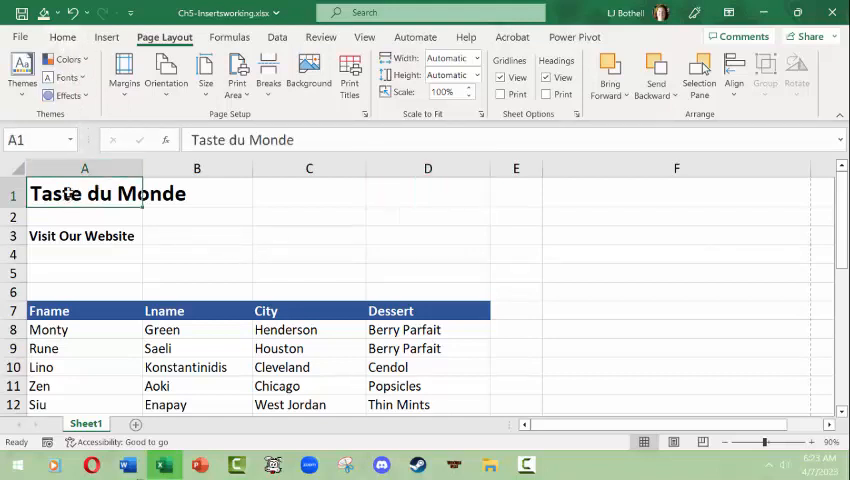
click(62, 36)
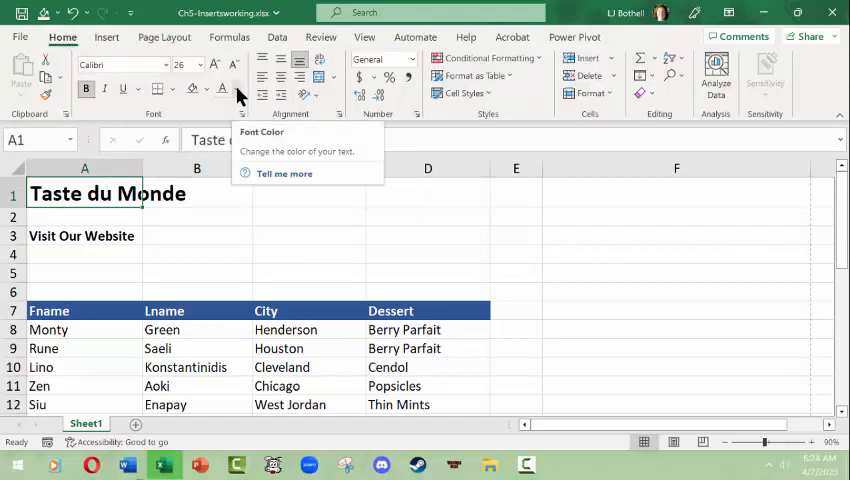
click(236, 88)
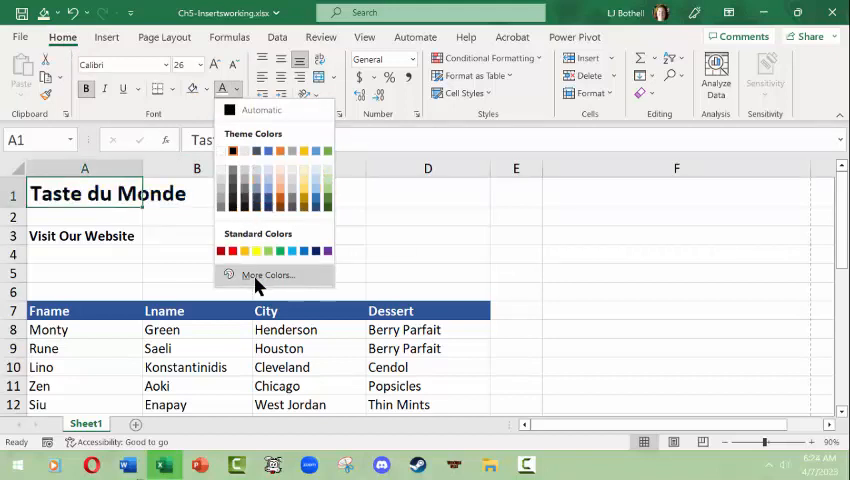
click(268, 276)
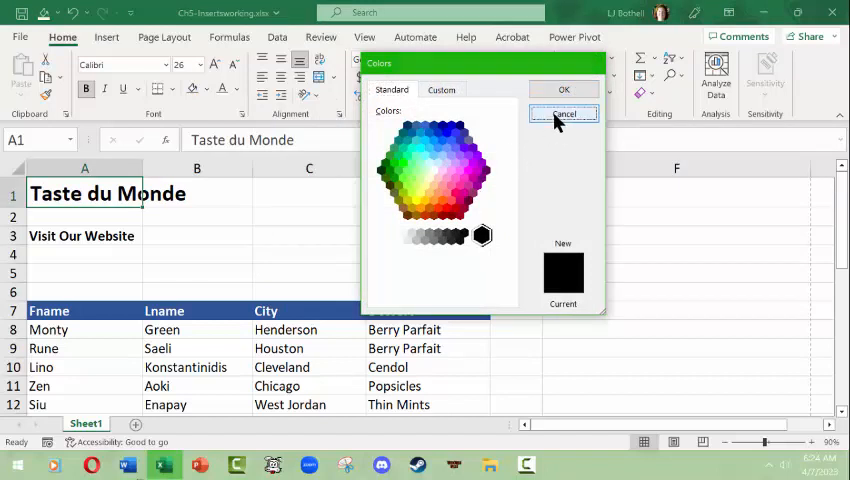
click(564, 112)
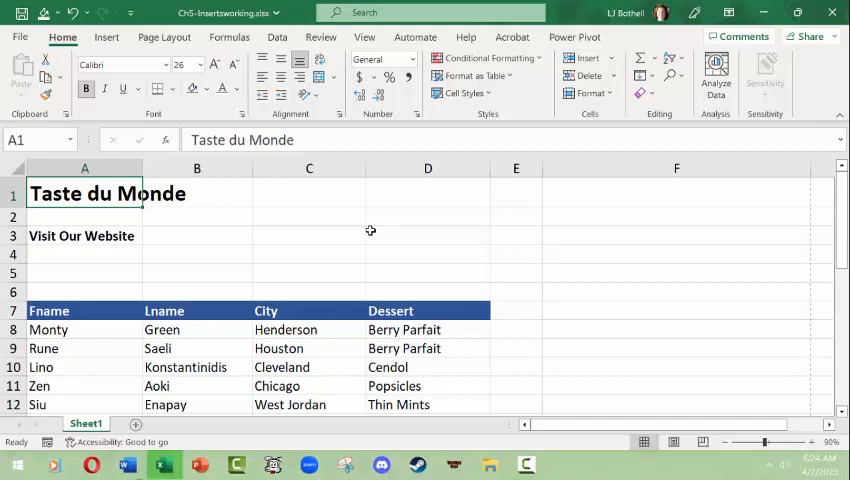
mouse_move(320, 212)
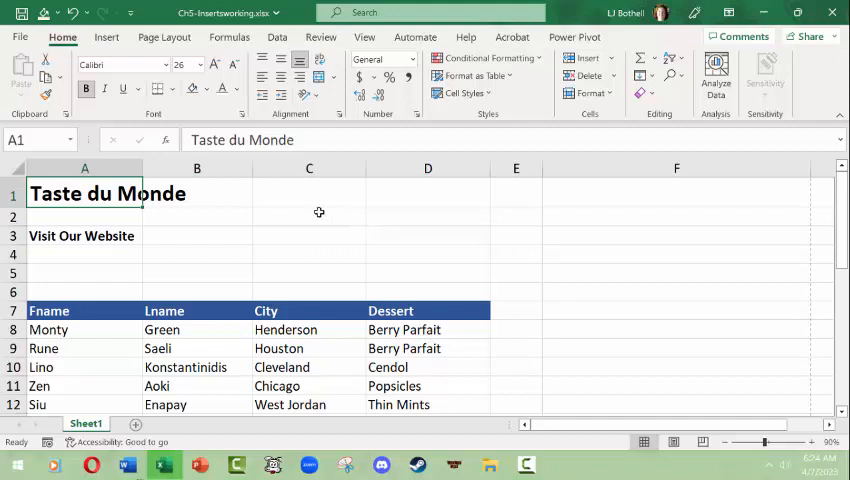
Browse the Themes gallery and apply the Basis theme so the header band turns olive green
click(164, 36)
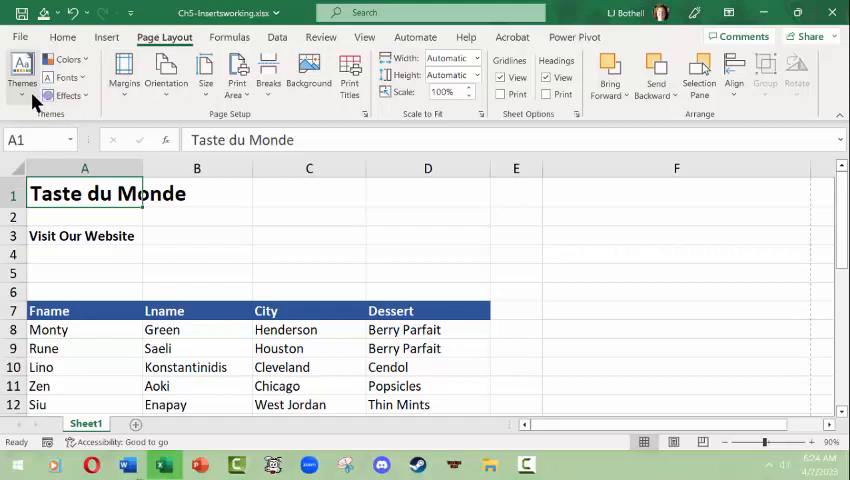
click(22, 72)
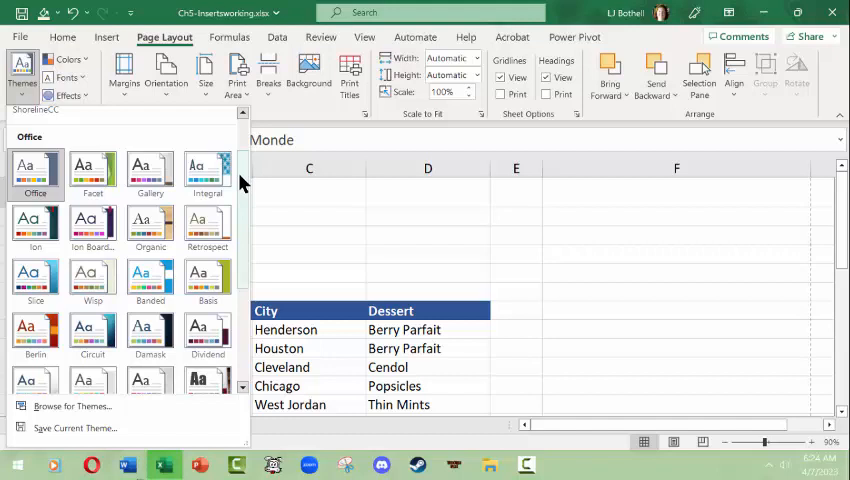
scroll(down, 3)
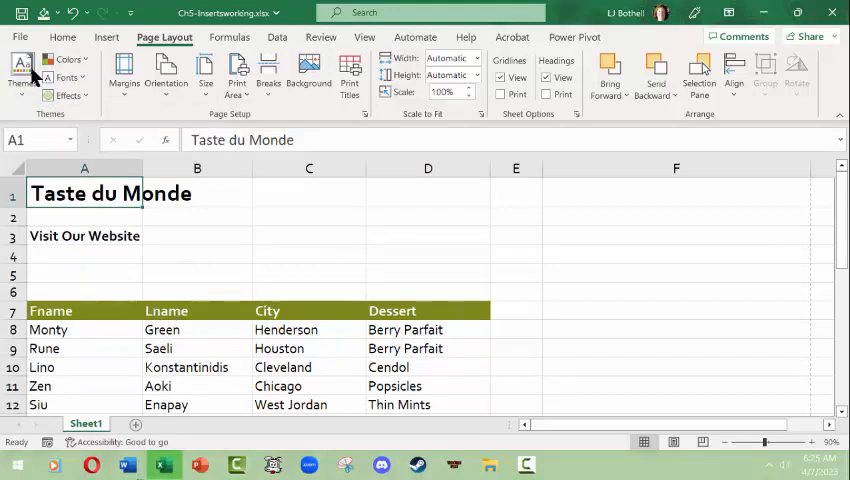
click(22, 76)
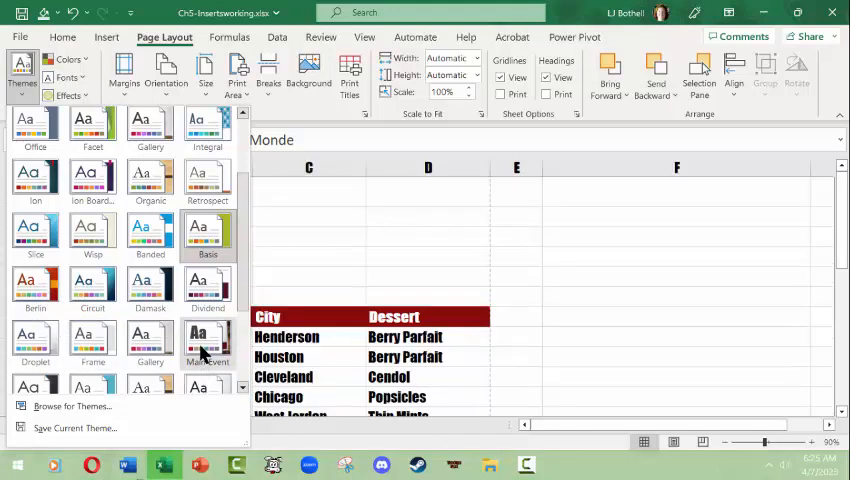
mouse_move(198, 340)
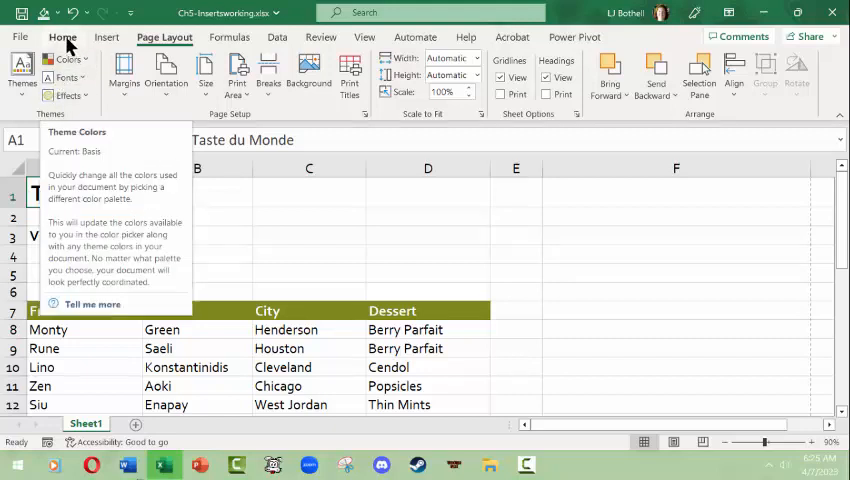
Colour the Taste du Monde title red via Font Color and select the cell beside Visit Our Website
click(62, 36)
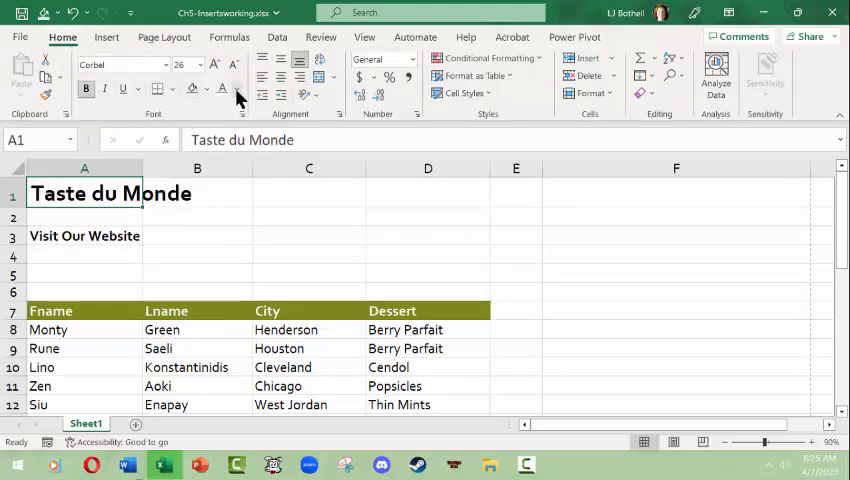
click(236, 92)
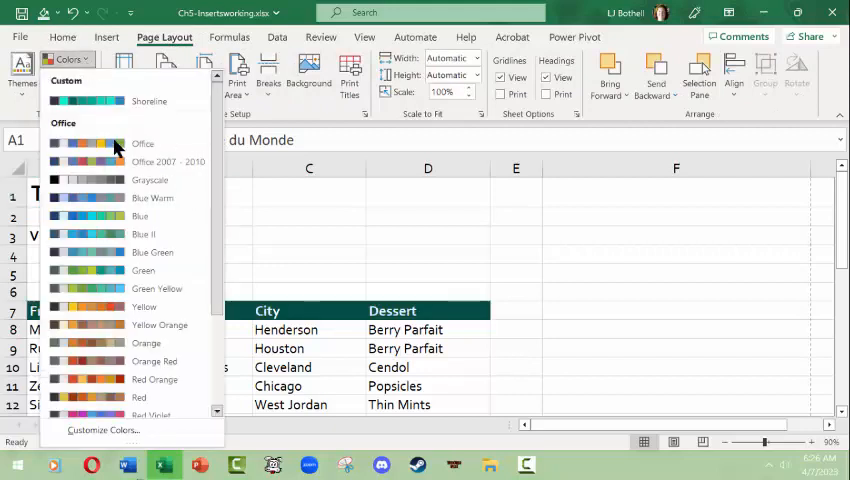
mouse_move(144, 270)
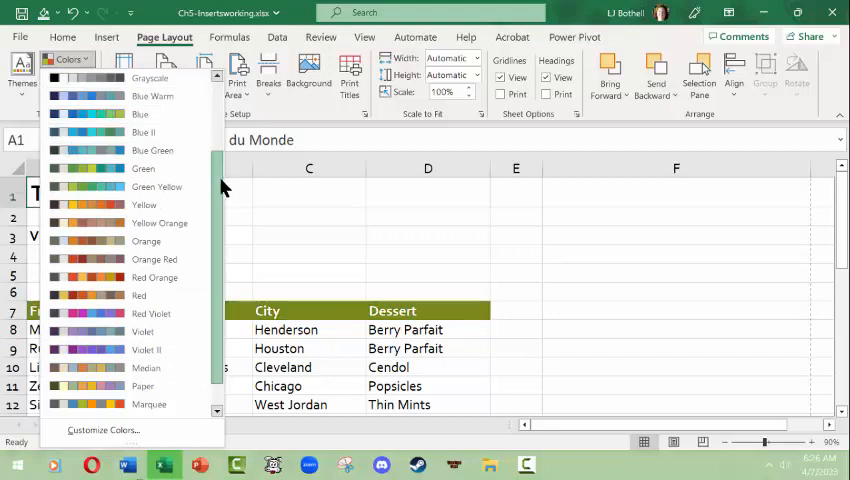
scroll(down, 3)
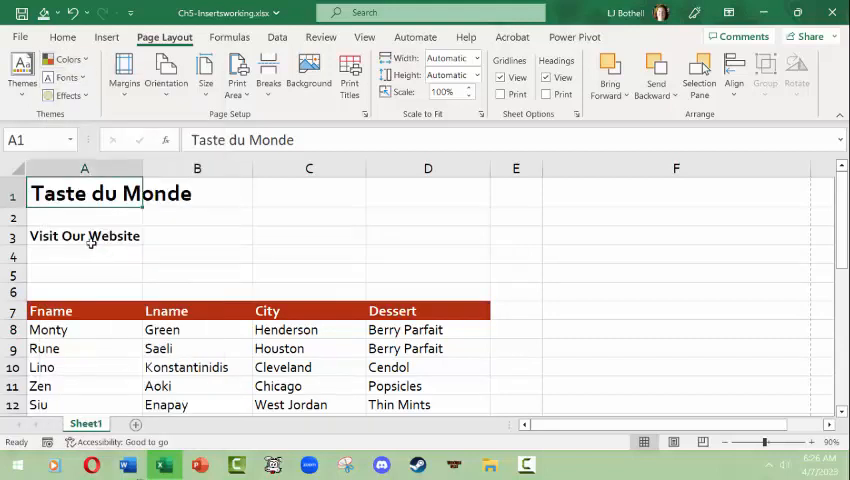
click(62, 36)
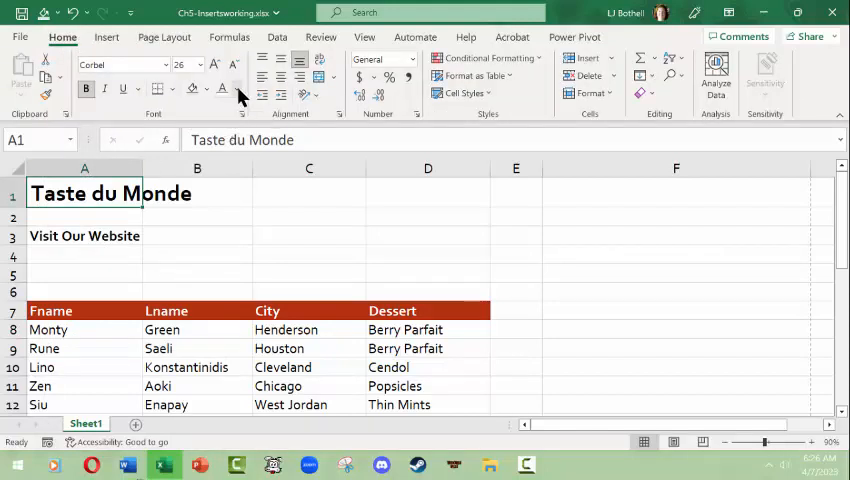
click(238, 88)
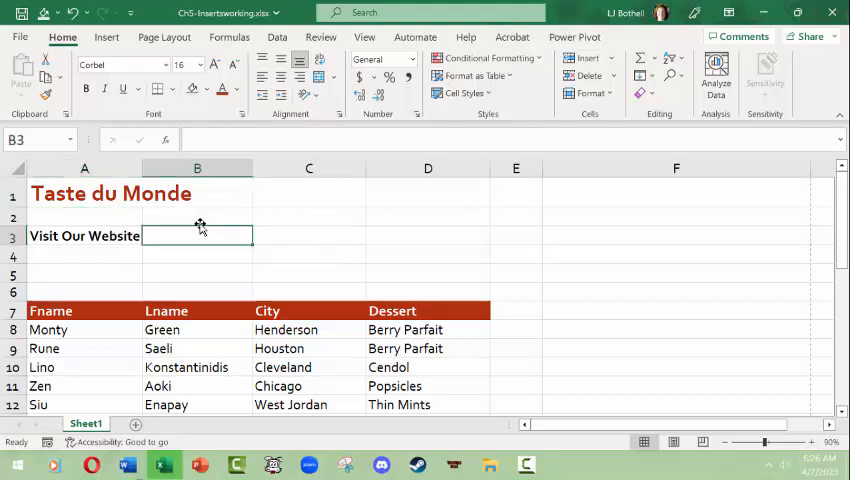
click(164, 36)
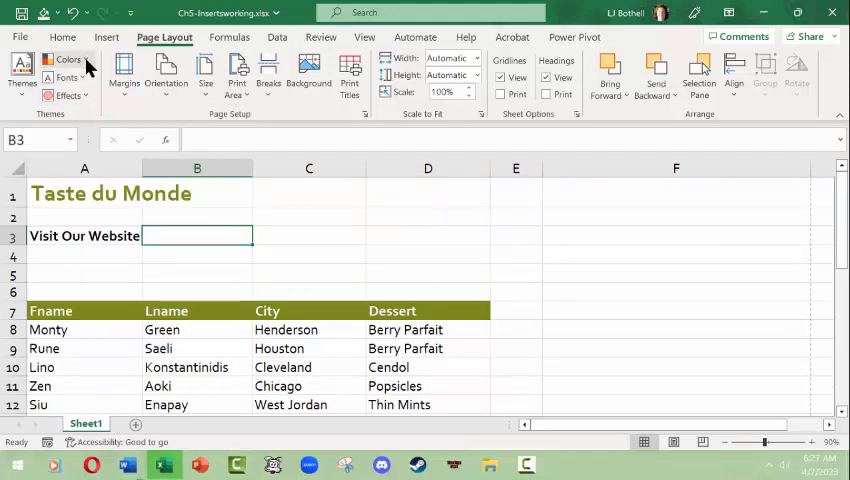
mouse_move(66, 76)
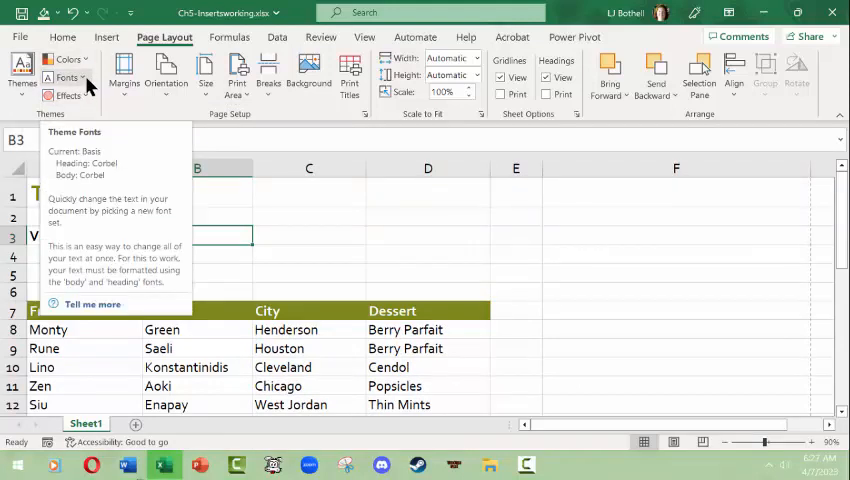
click(68, 76)
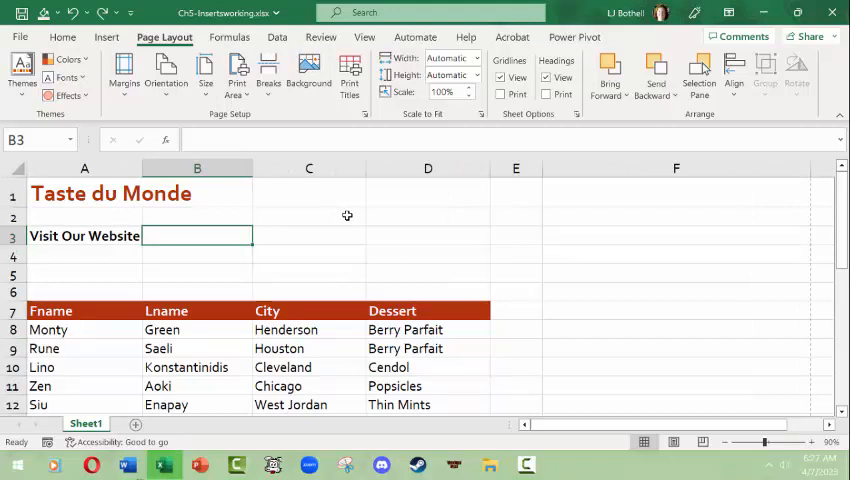
mouse_move(92, 344)
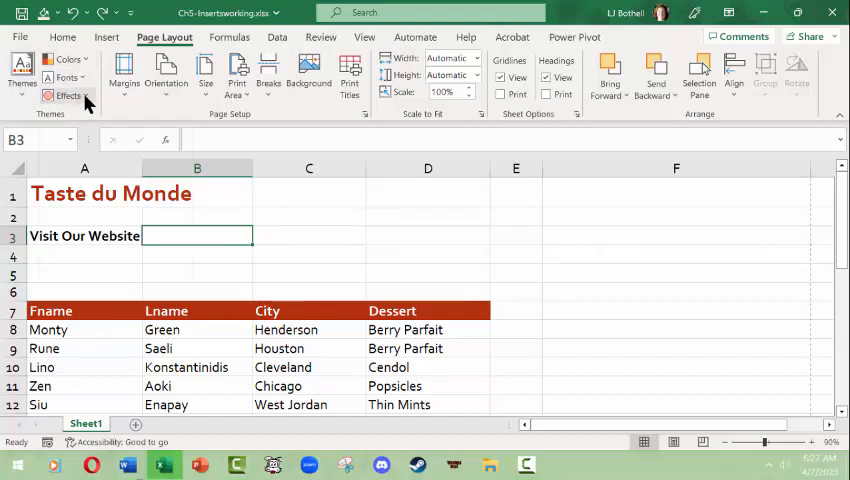
click(68, 96)
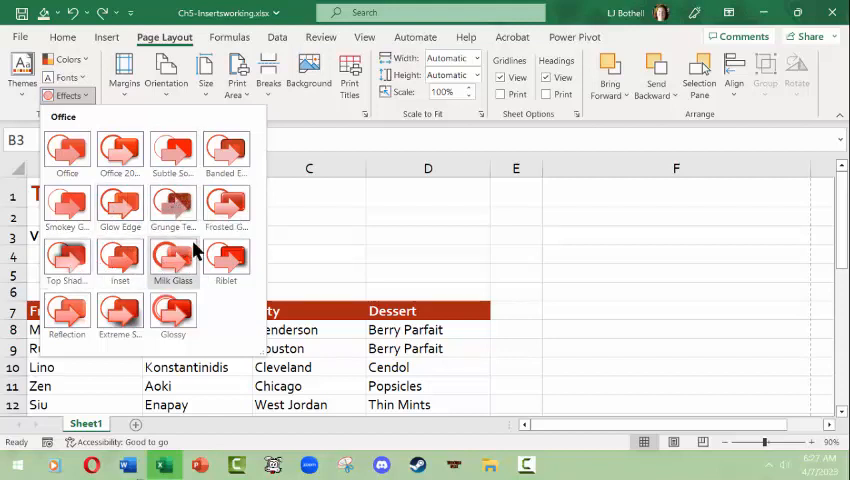
mouse_move(226, 208)
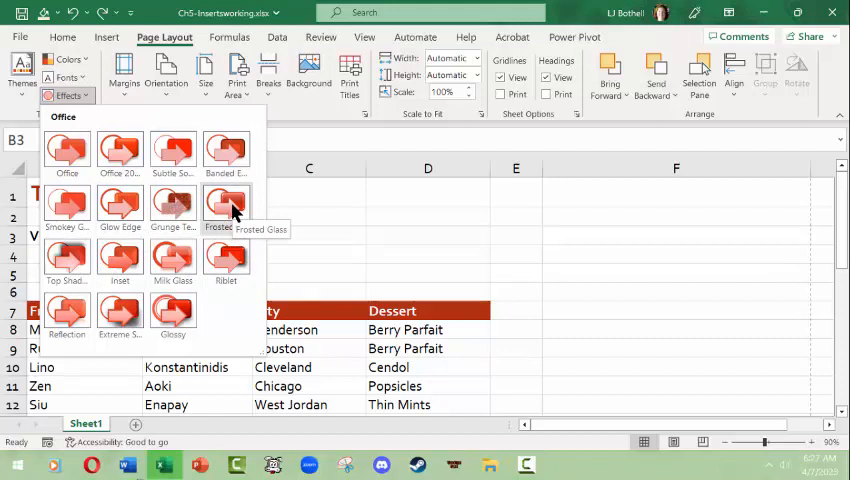
mouse_move(226, 262)
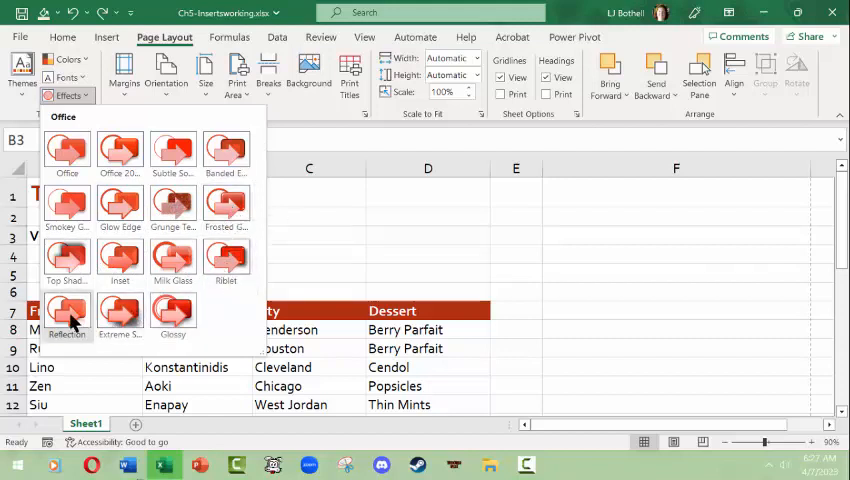
mouse_move(120, 208)
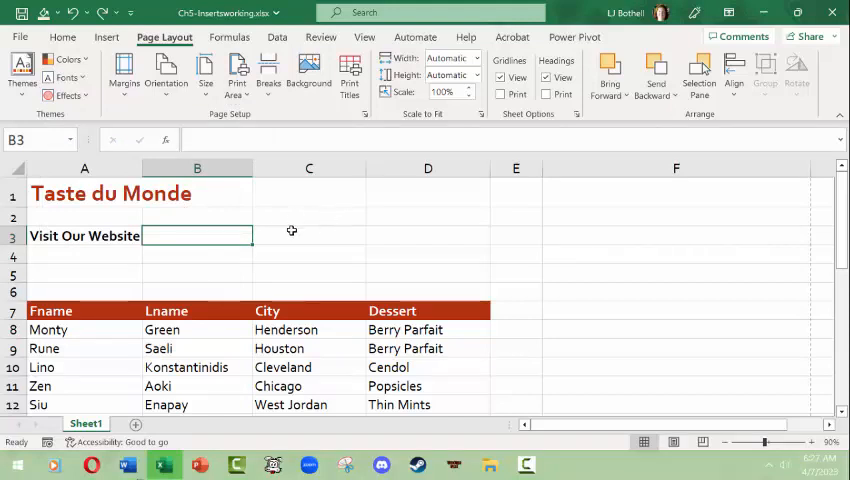
mouse_move(324, 250)
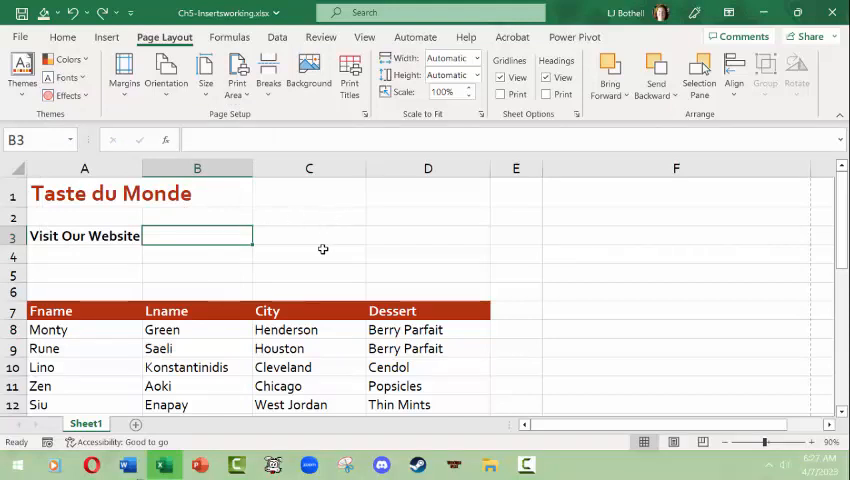
click(106, 36)
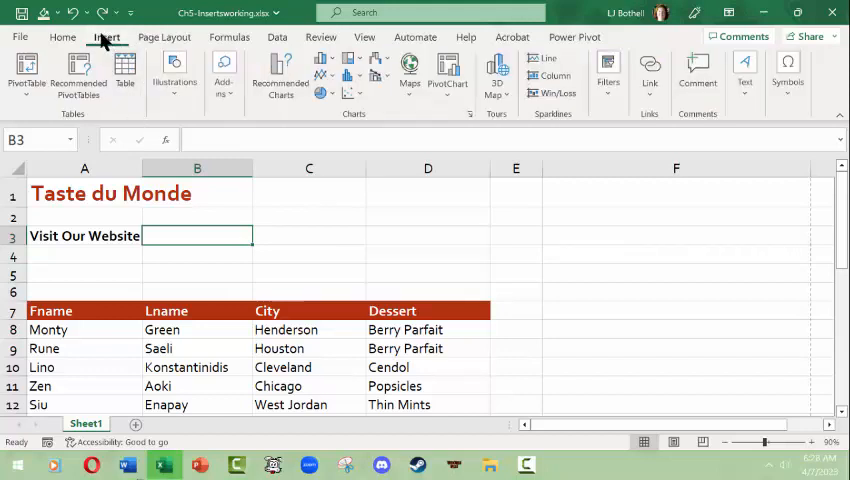
mouse_move(488, 172)
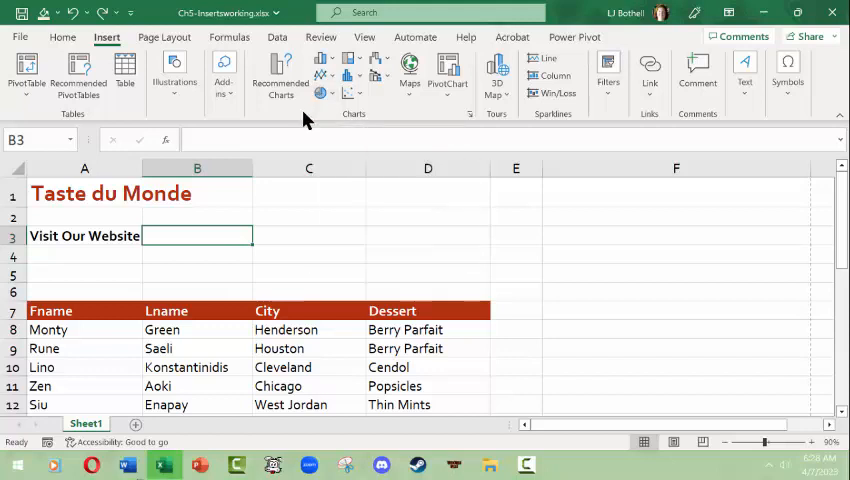
mouse_move(280, 76)
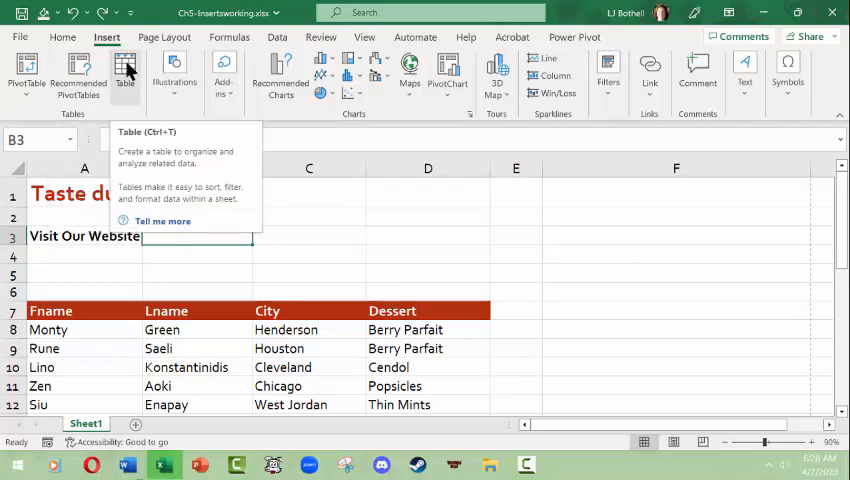
mouse_move(466, 208)
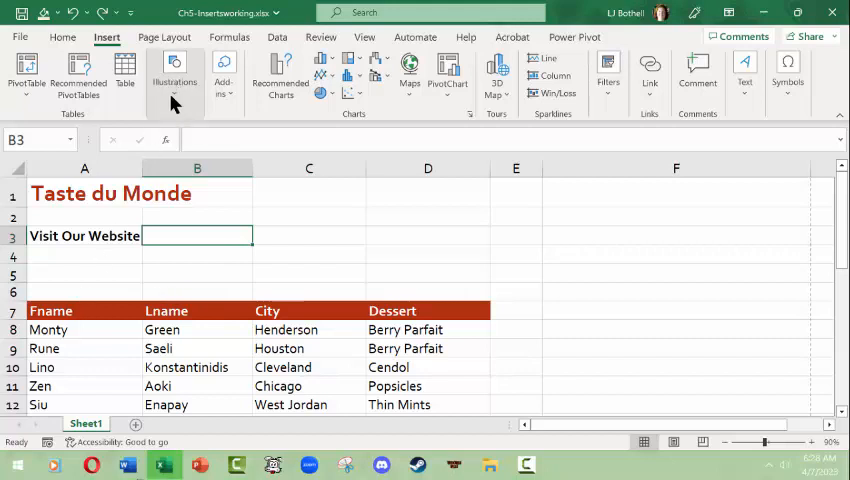
Bring up the Shapes gallery under Insert > Illustrations to pick the Sun shape
click(174, 76)
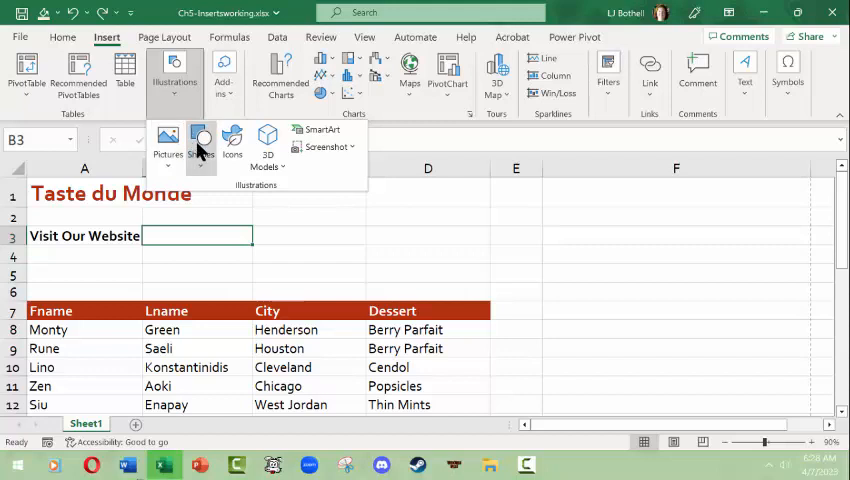
click(200, 144)
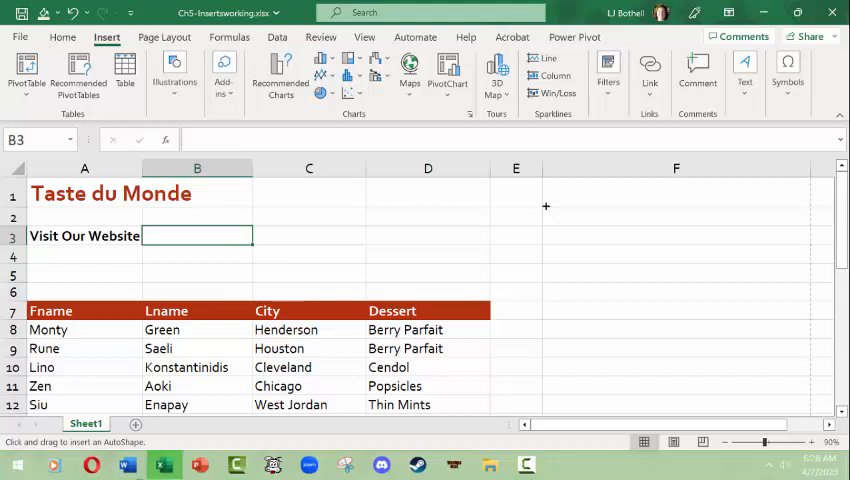
mouse_move(124, 72)
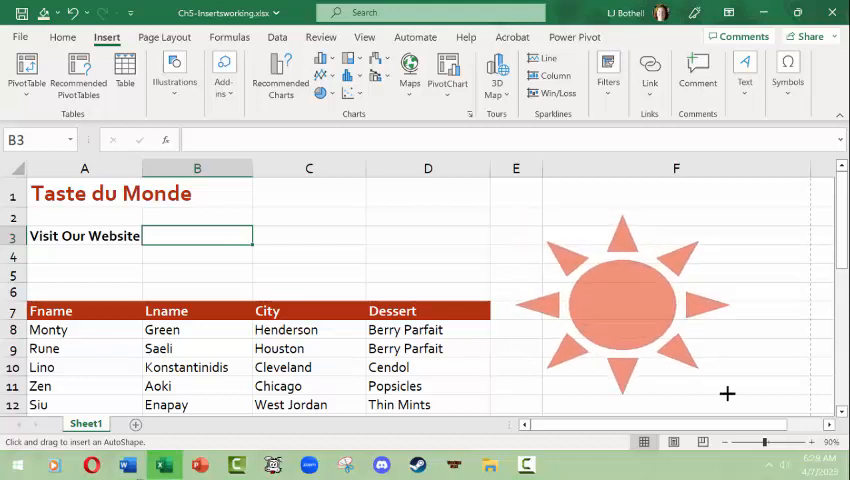
click(620, 304)
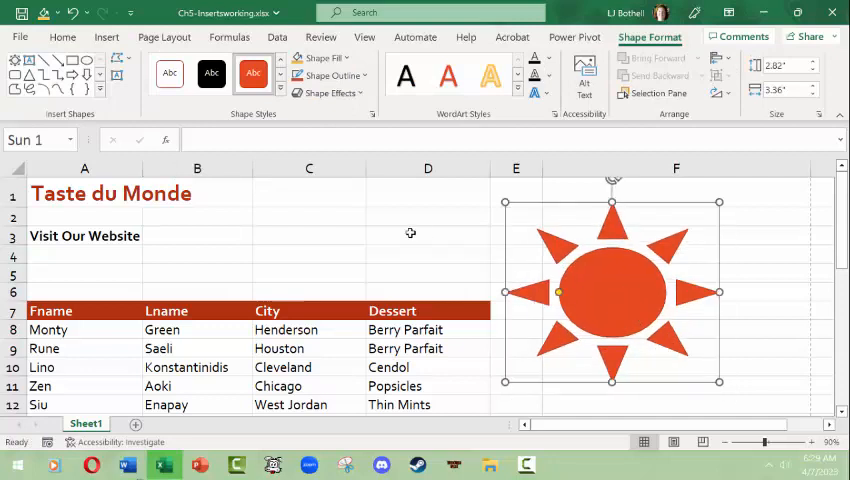
click(428, 236)
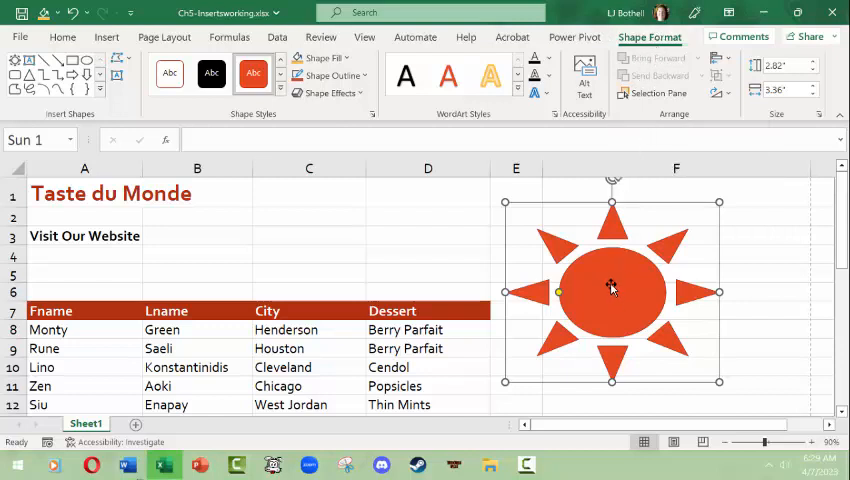
click(428, 272)
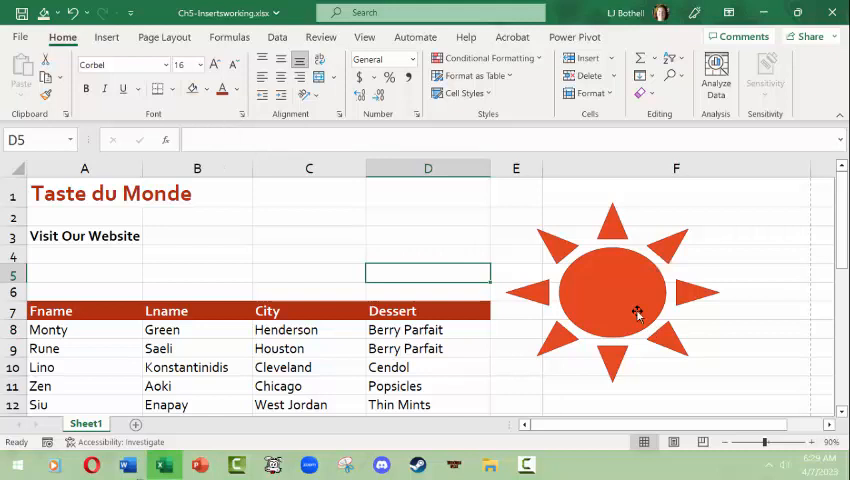
click(612, 292)
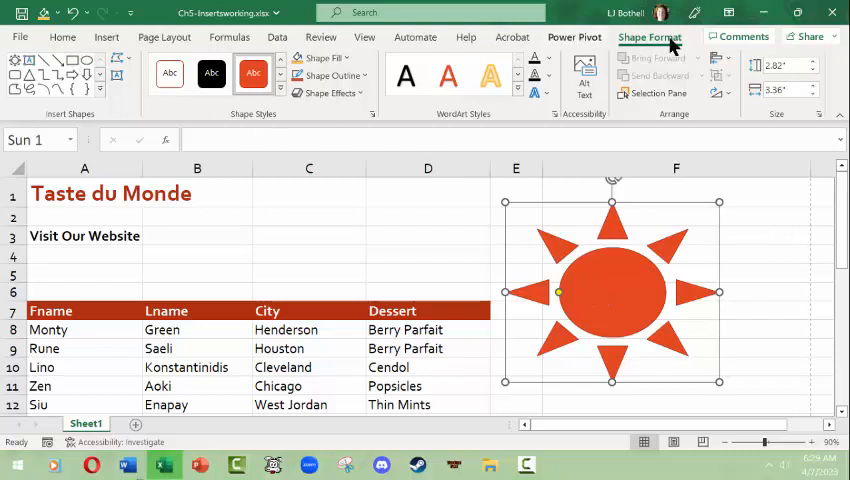
Resize the orange sun to about 1.54" by 1.75" by dragging a corner handle inward
click(784, 88)
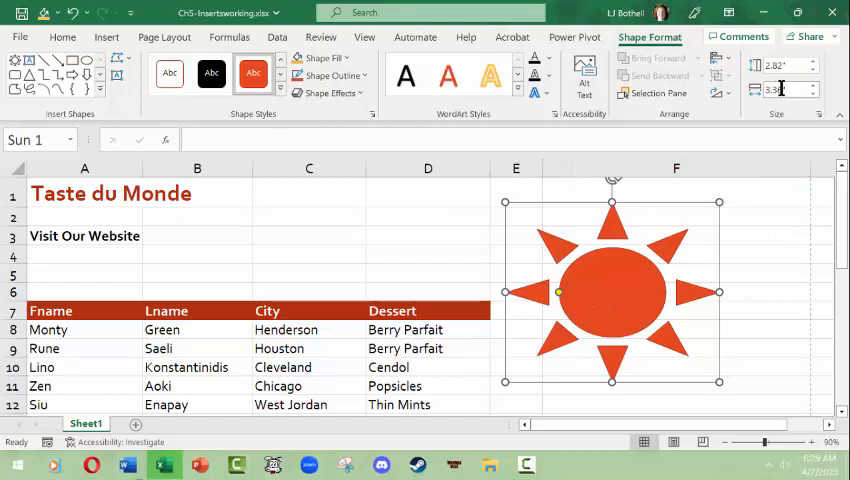
click(784, 90)
text(2)
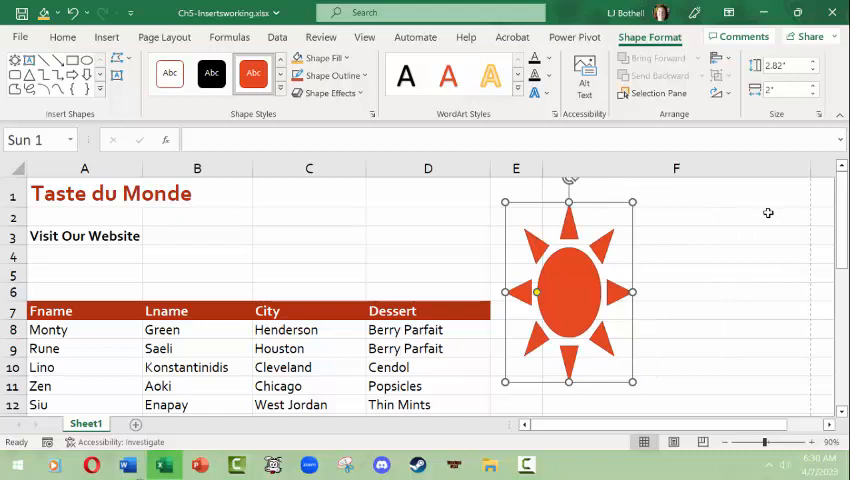
mouse_move(758, 76)
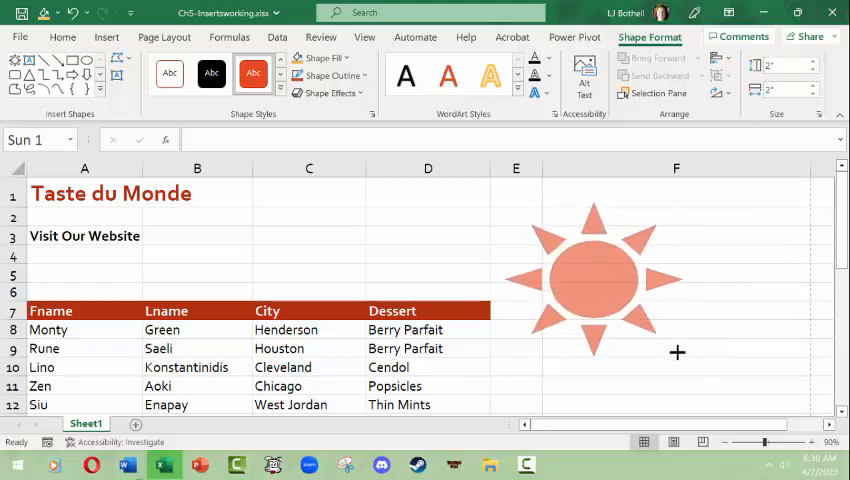
drag(676, 352, 616, 296)
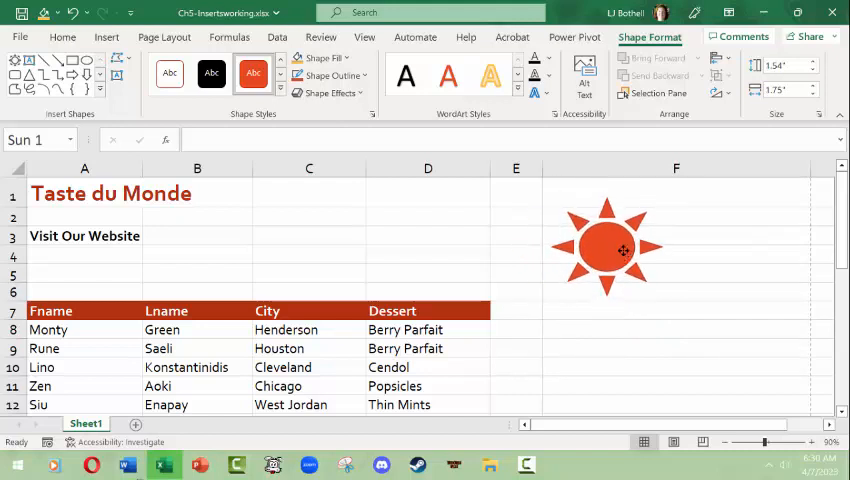
click(608, 246)
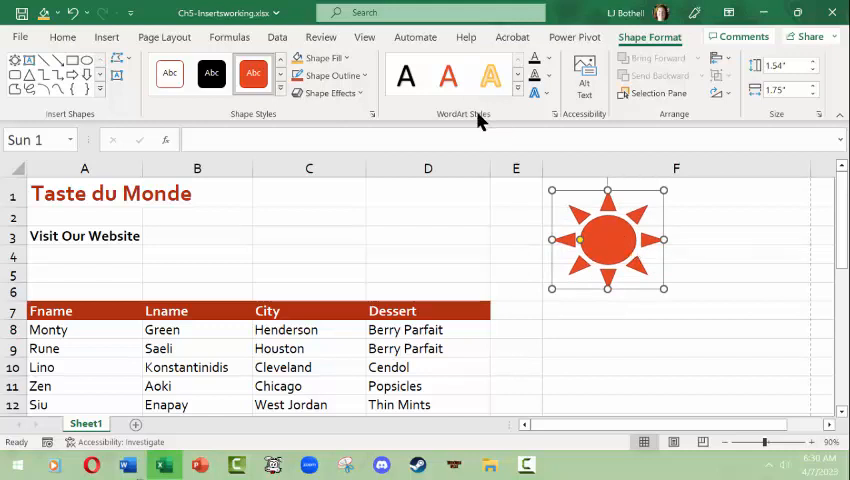
mouse_move(254, 72)
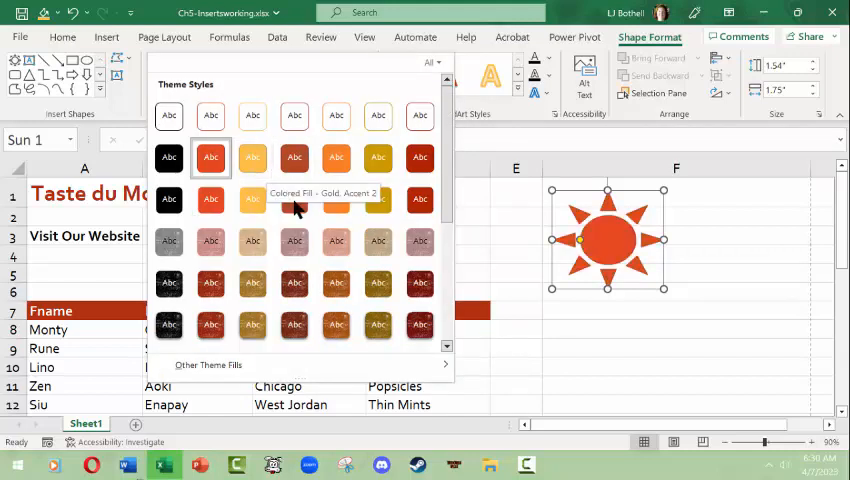
mouse_move(336, 240)
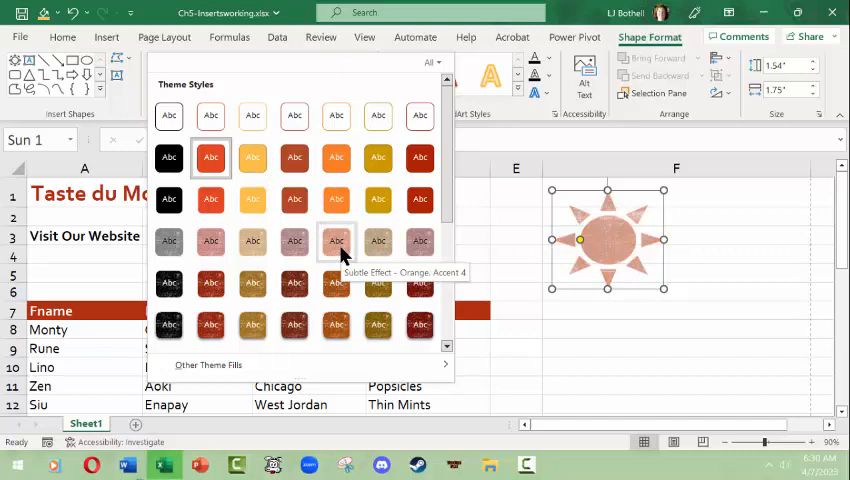
Try several Shape Styles on the sun and settle on a dark red-brown effect style
click(168, 240)
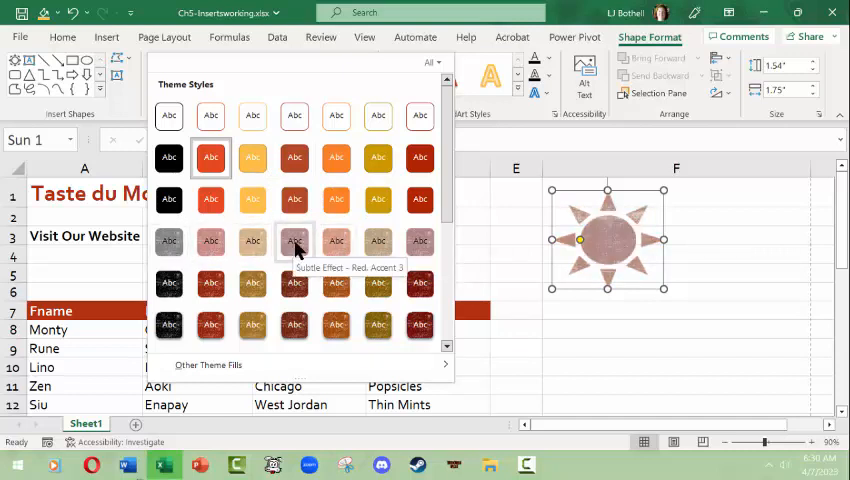
click(294, 240)
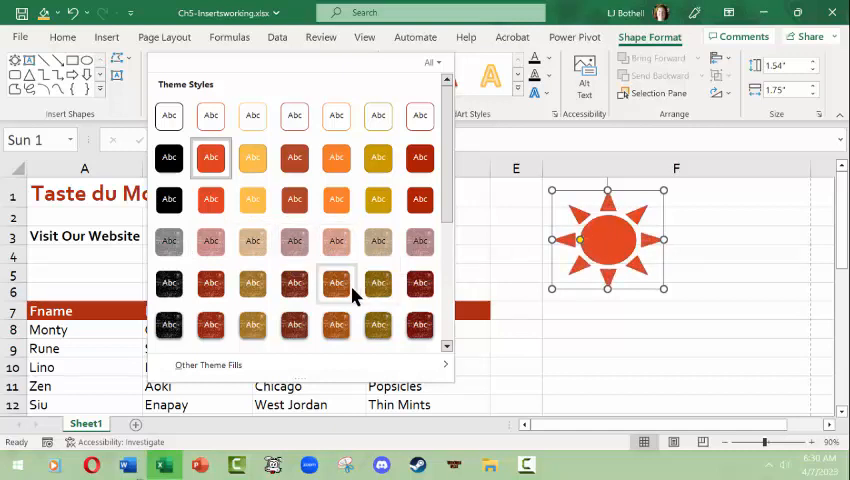
click(420, 282)
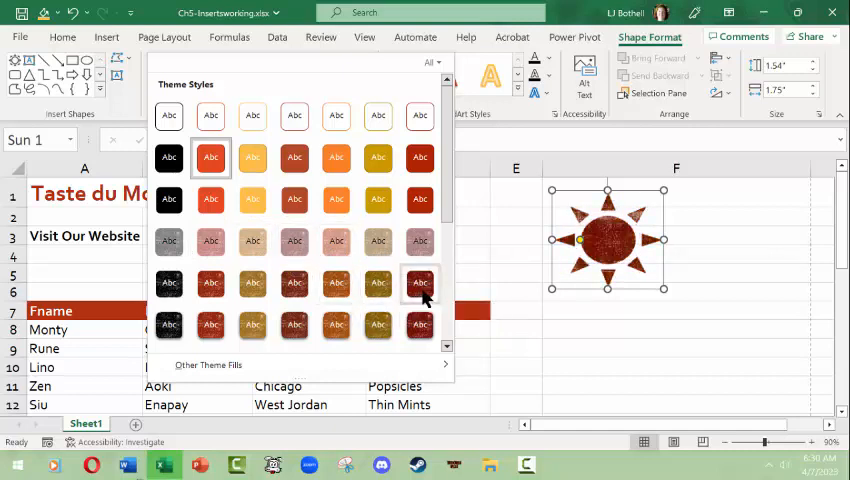
click(294, 200)
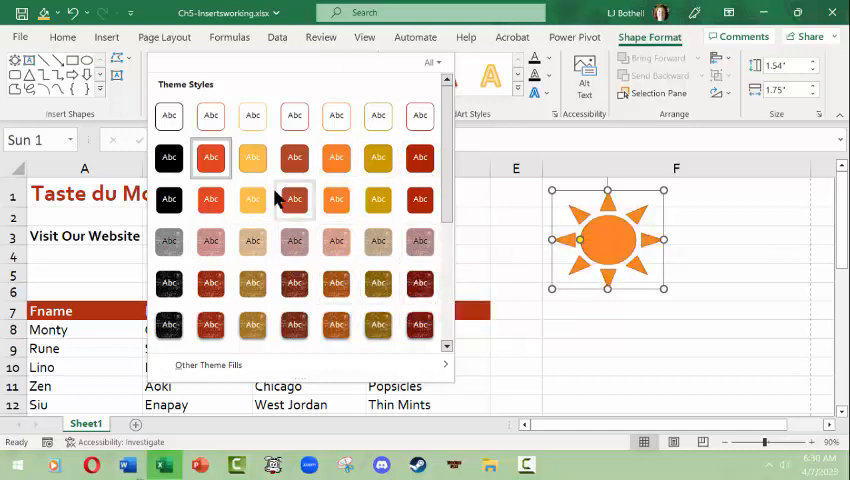
click(378, 324)
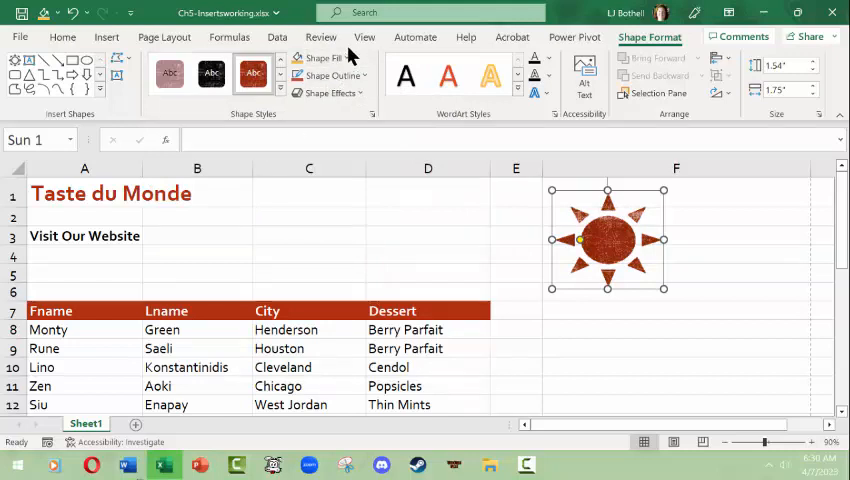
Give the sun an orange Shape Fill and a dark red Shape Outline
click(320, 56)
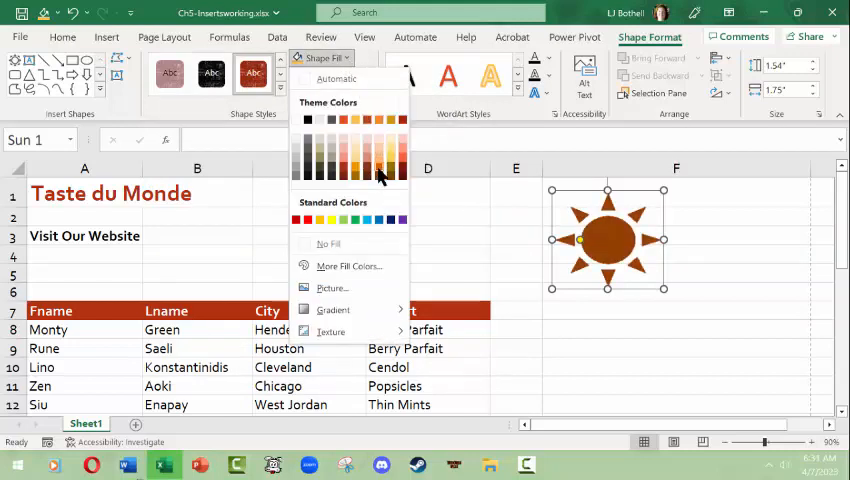
click(364, 172)
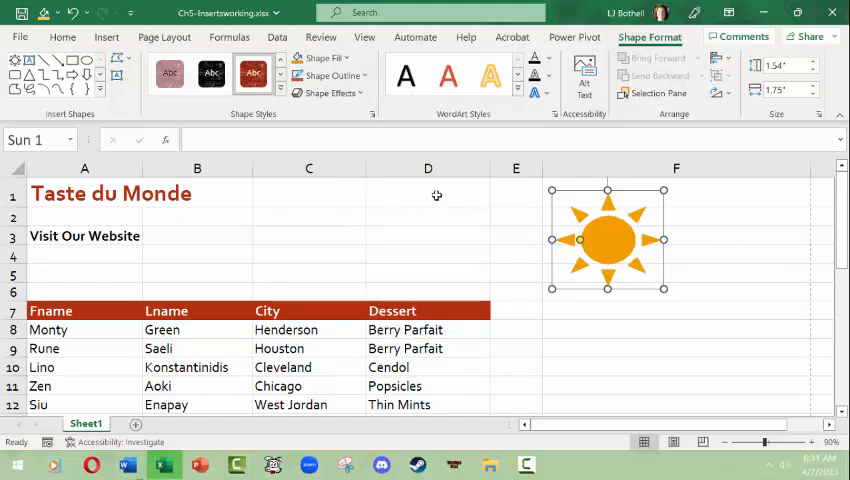
click(328, 76)
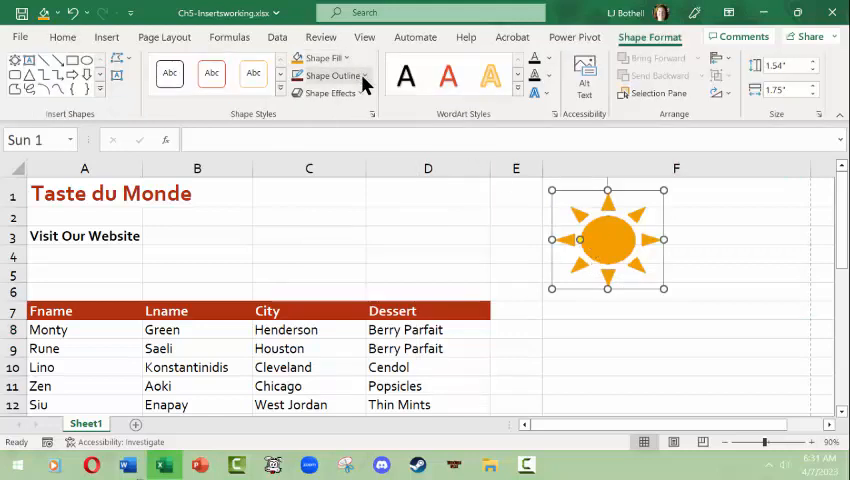
click(328, 76)
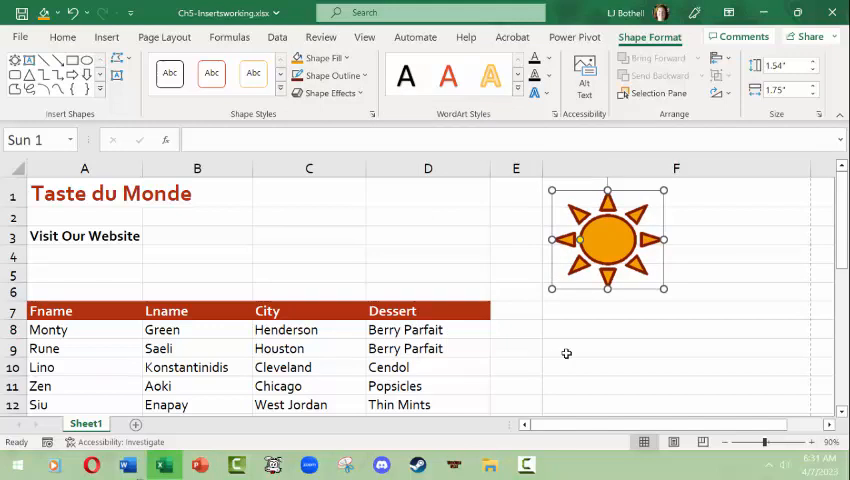
click(676, 348)
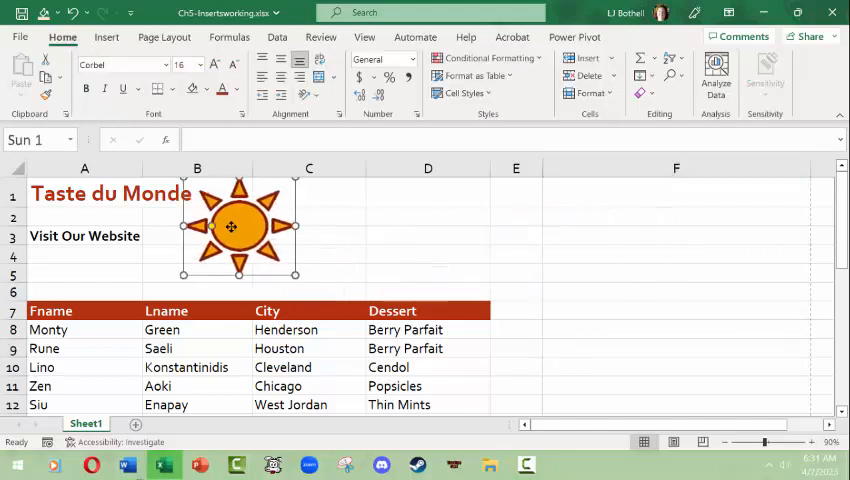
Leave the sun beside the title and select cell F3 as the insertion spot
click(516, 216)
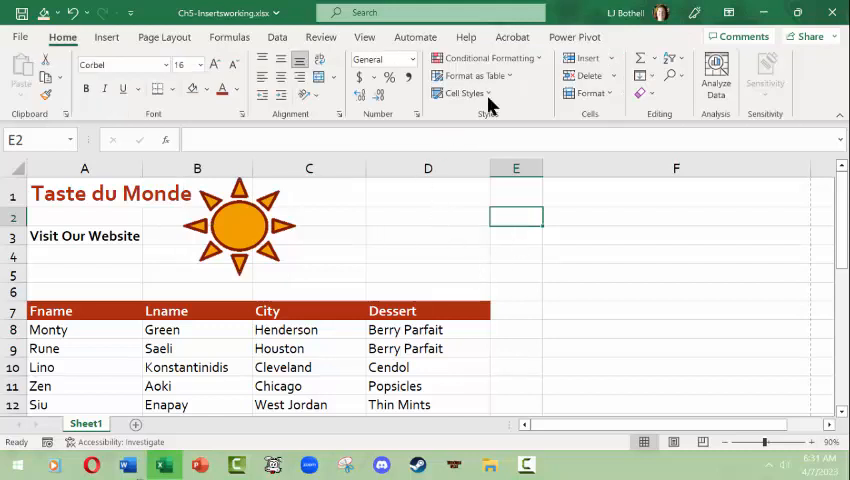
mouse_move(356, 248)
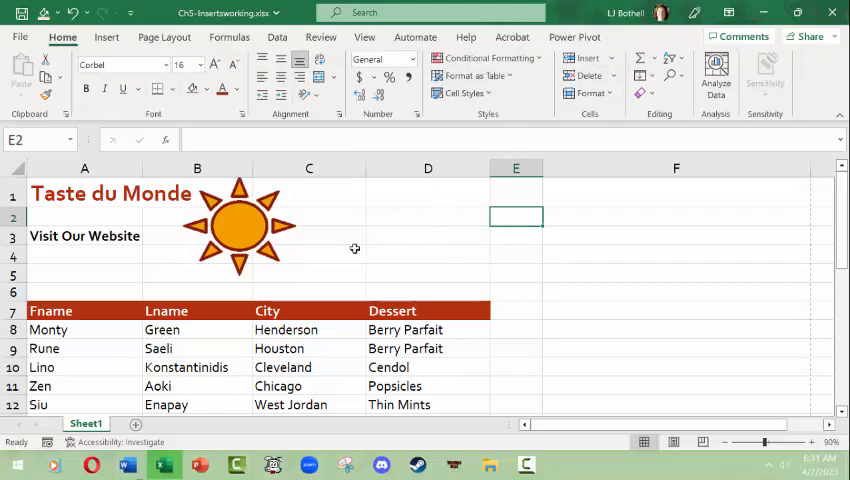
click(676, 236)
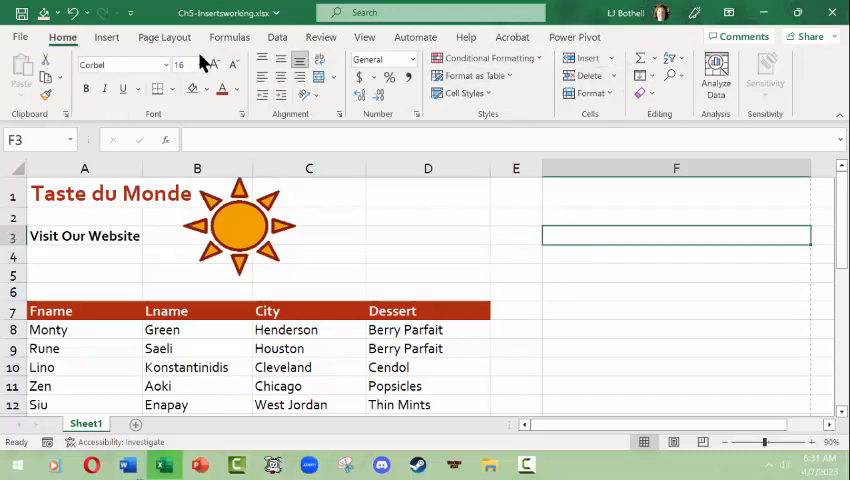
click(106, 36)
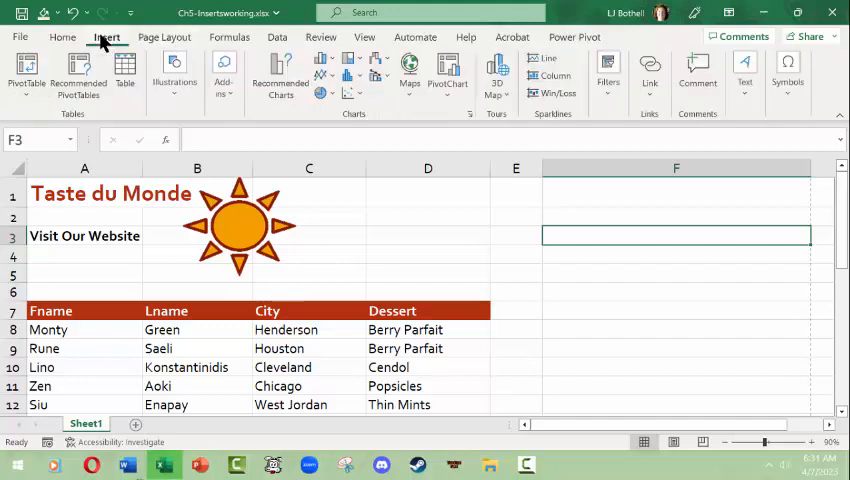
mouse_move(174, 76)
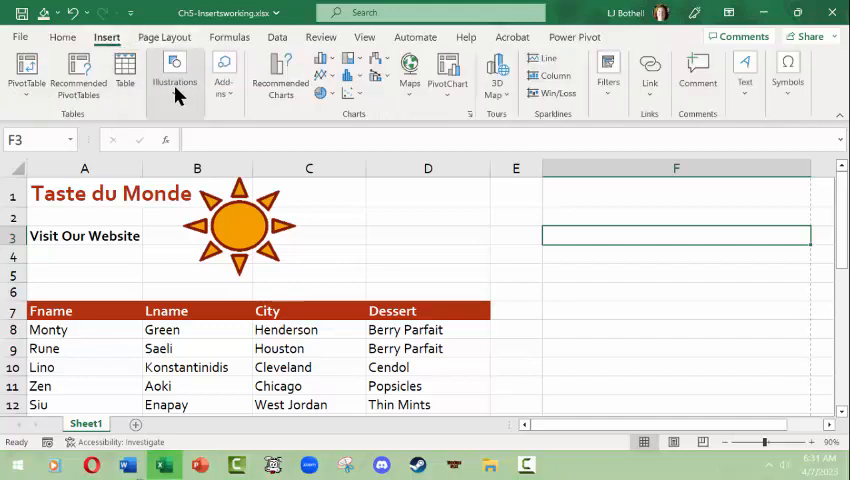
Open Choose a SmartArt Graphic and browse the All, Cycle and Matrix categories
click(174, 76)
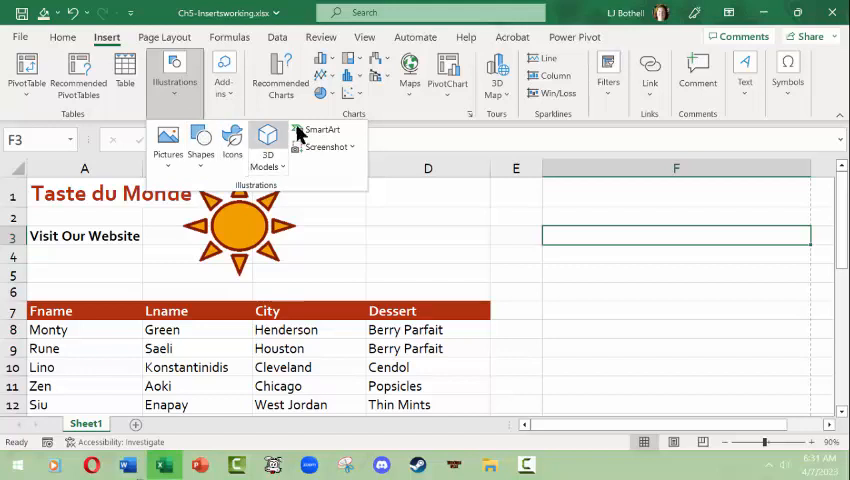
click(320, 130)
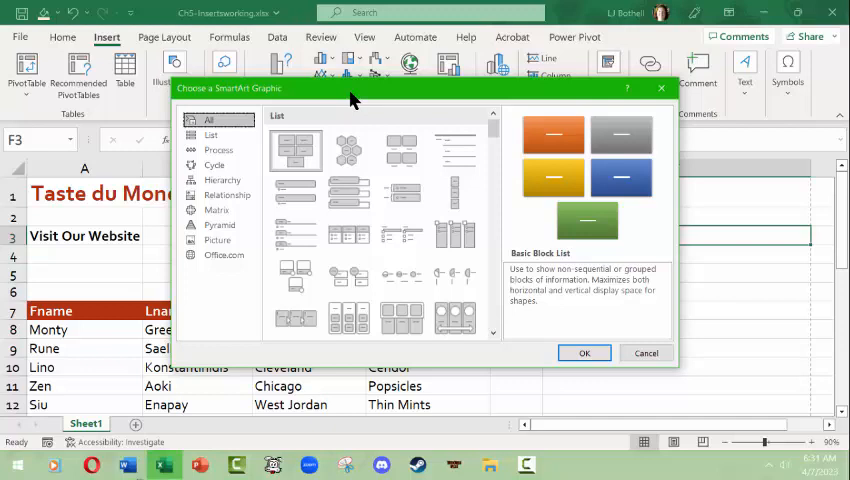
mouse_move(350, 96)
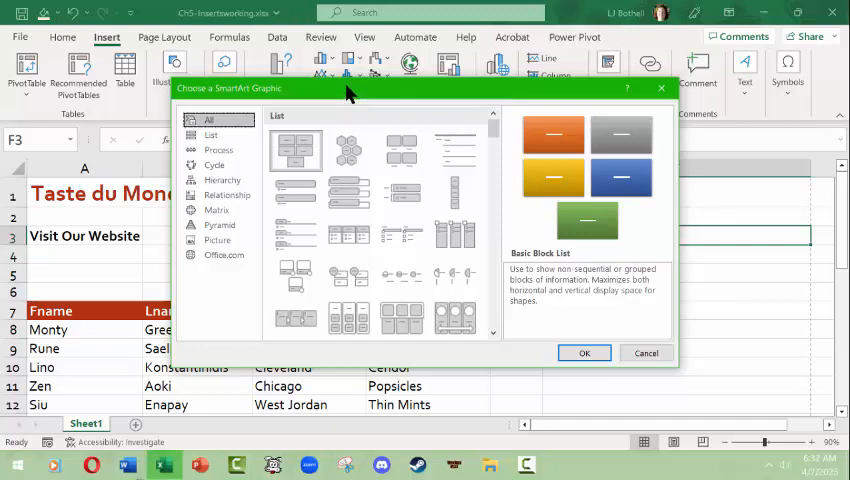
click(212, 136)
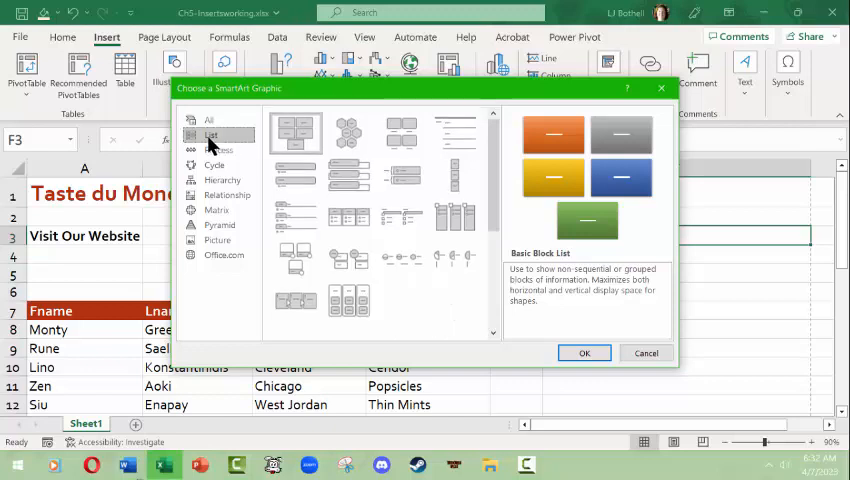
click(214, 164)
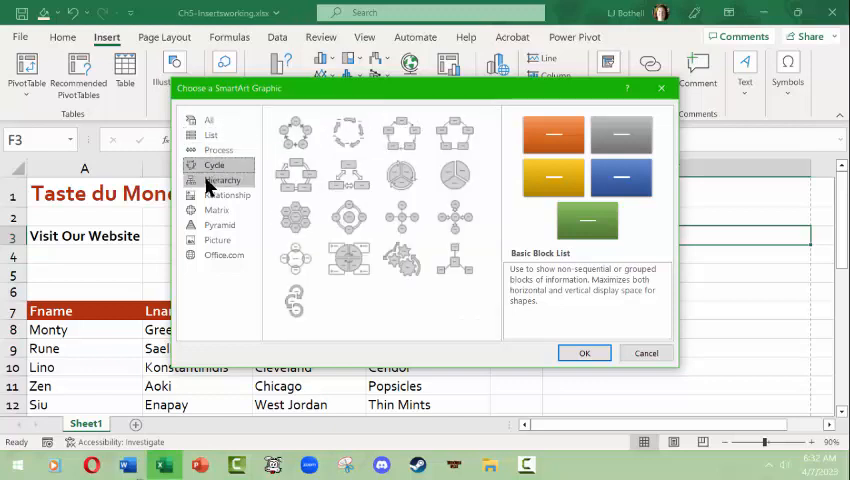
click(216, 210)
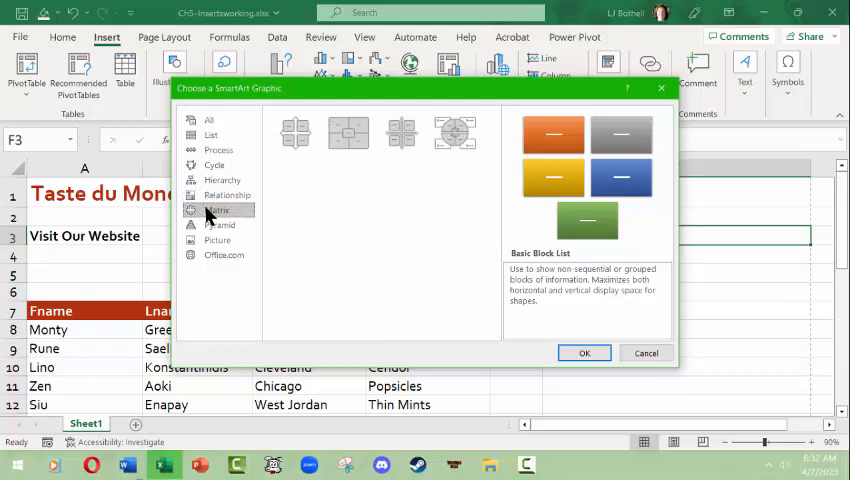
click(208, 120)
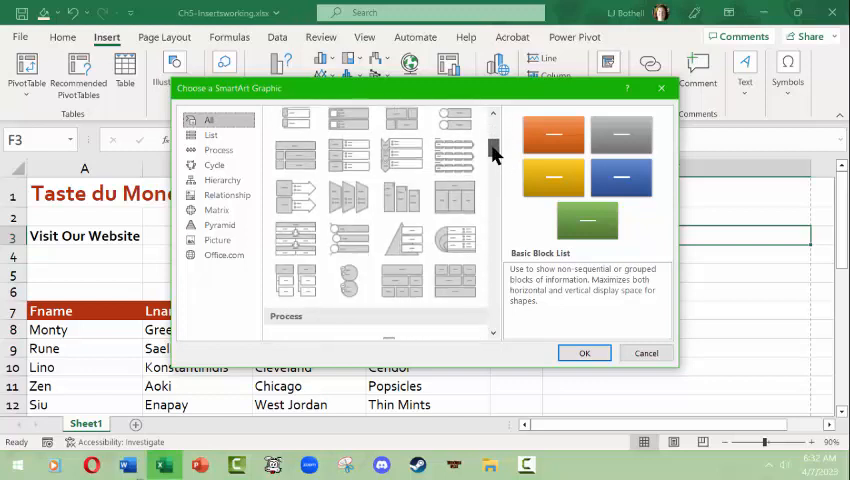
Scroll to the Gear layout and insert it into the sheet
scroll(down, 3)
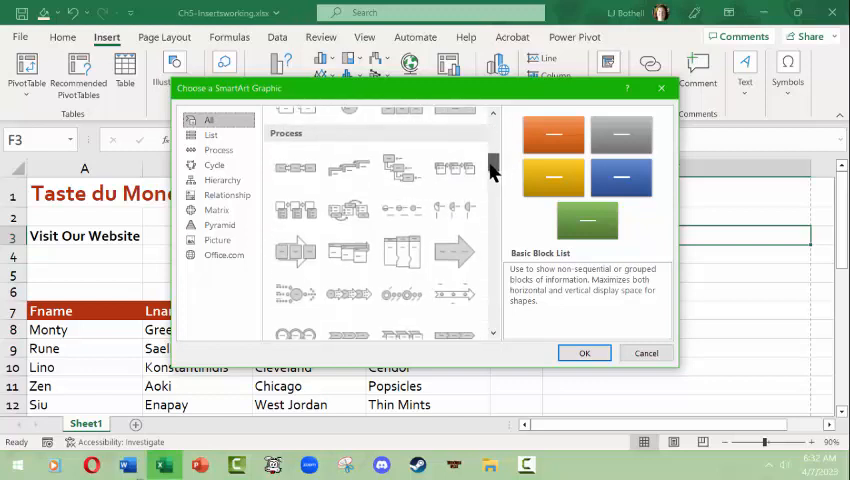
scroll(down, 3)
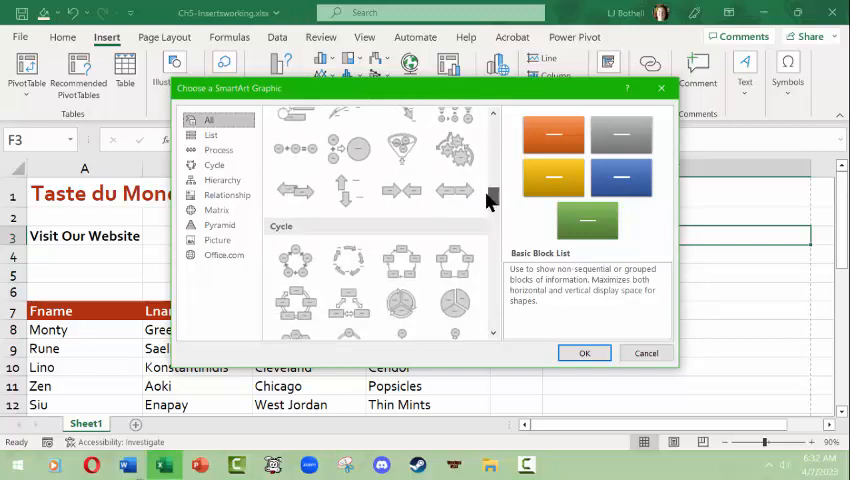
click(456, 156)
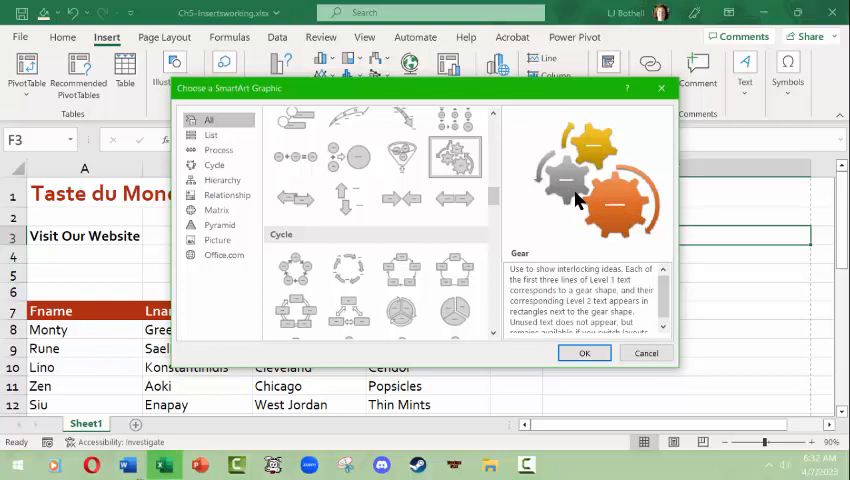
mouse_move(568, 252)
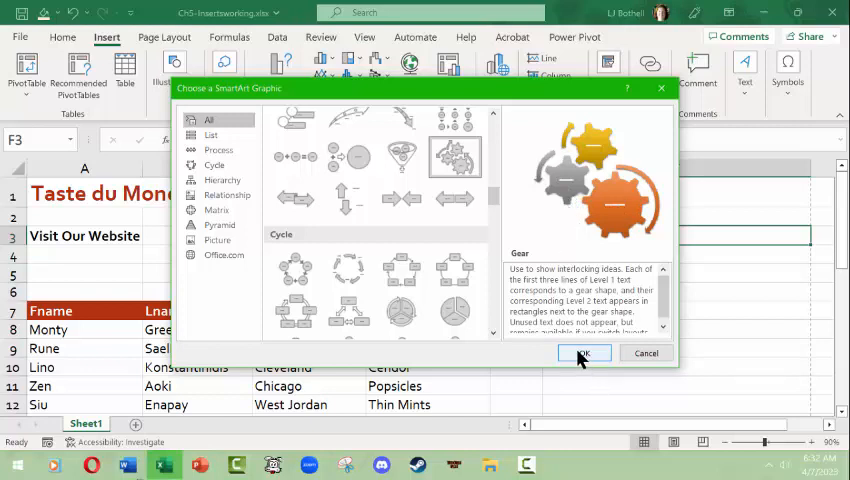
click(584, 352)
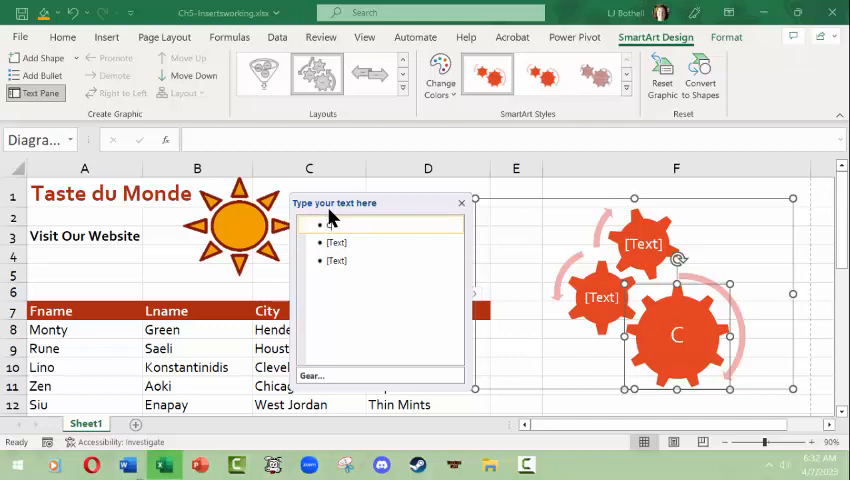
Fill the SmartArt text pane with Coffee, Tea and Cola for the three gears
text(Coffee)
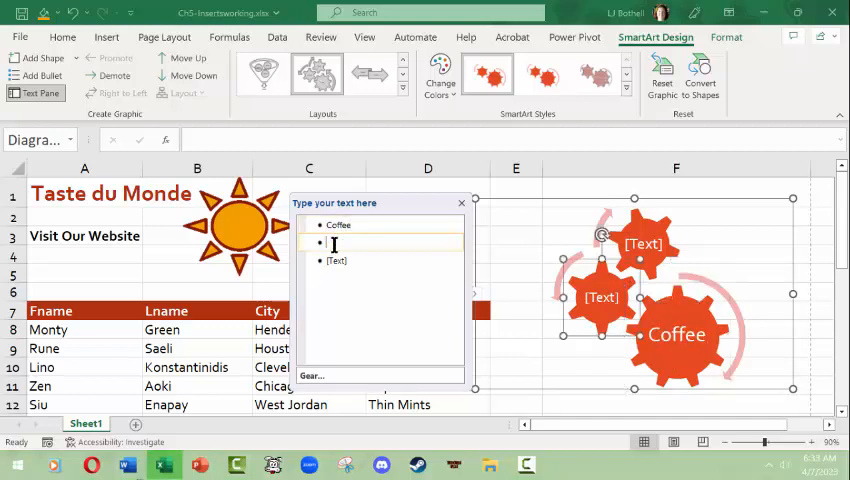
text(Tea)
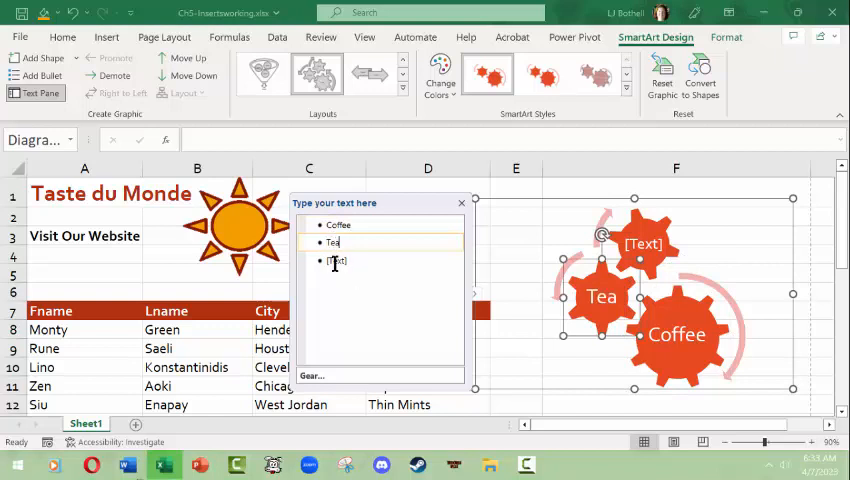
text(Cola)
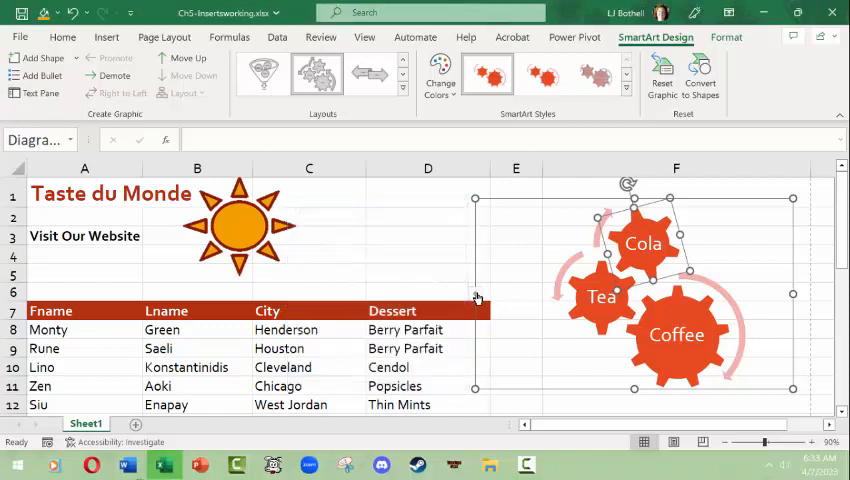
Rename the Coffee gear's label to Mocha and finish editing
double_click(676, 336)
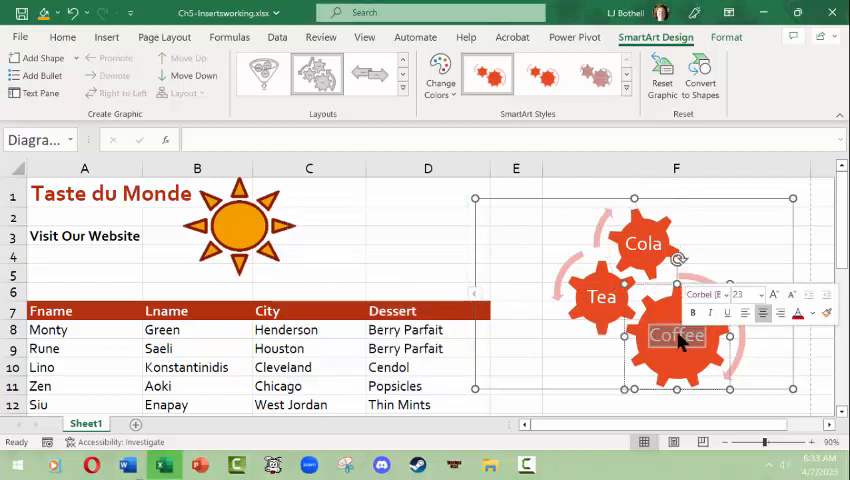
text(Moca)
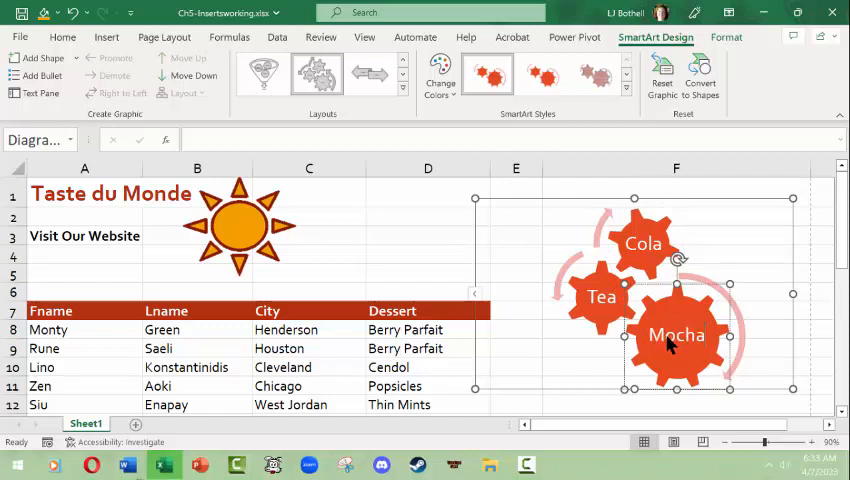
click(428, 216)
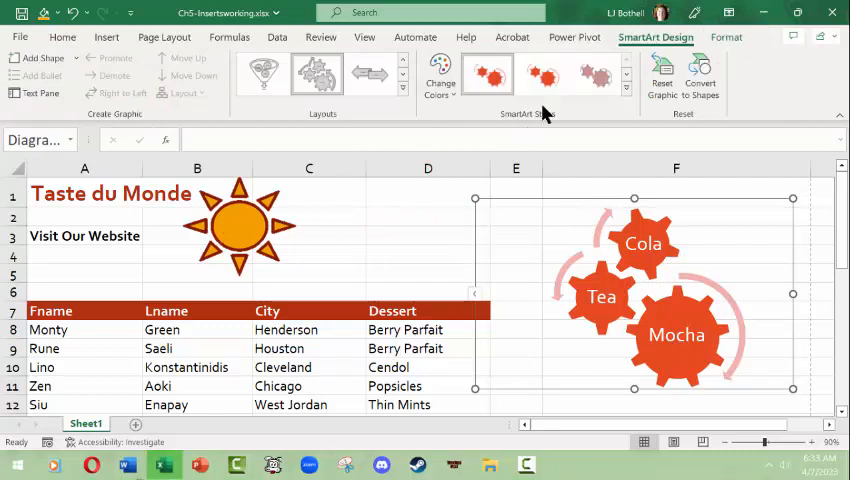
mouse_move(656, 44)
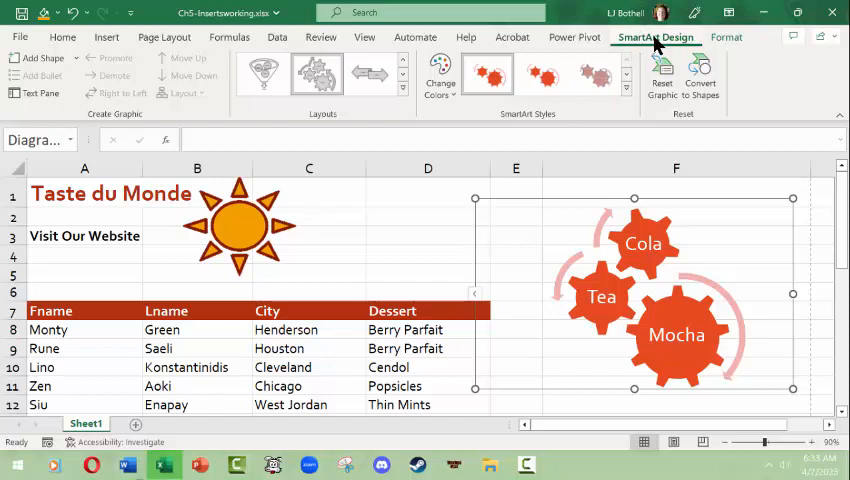
mouse_move(726, 36)
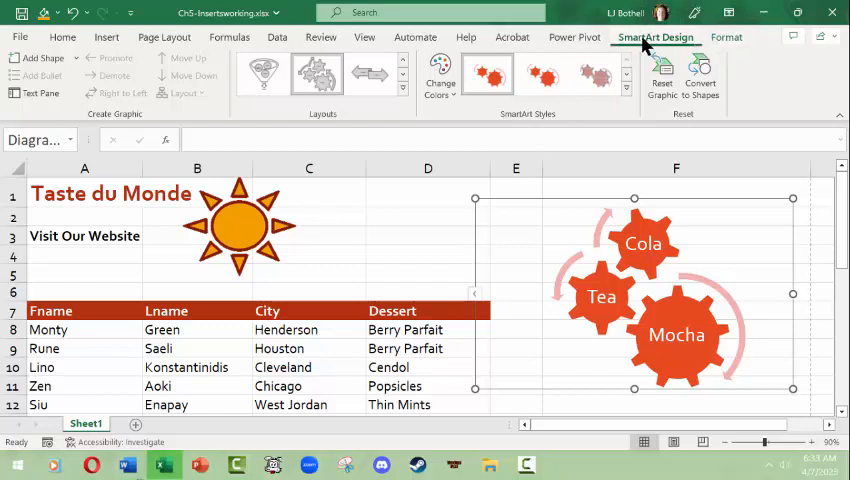
mouse_move(728, 36)
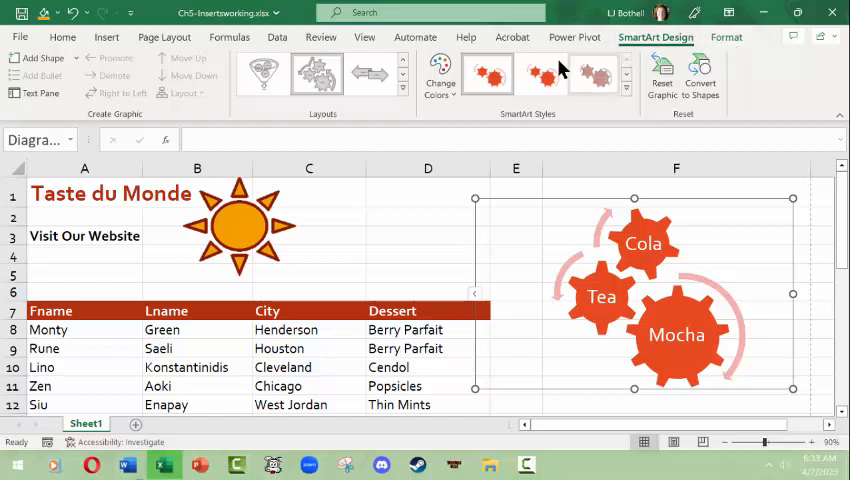
mouse_move(662, 72)
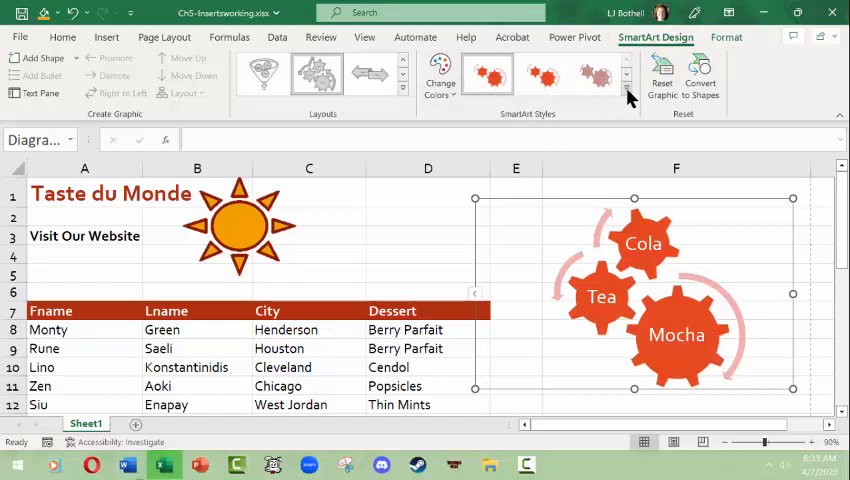
Apply a brownish textured 3-D SmartArt style and a new colour scheme to the gears
click(626, 96)
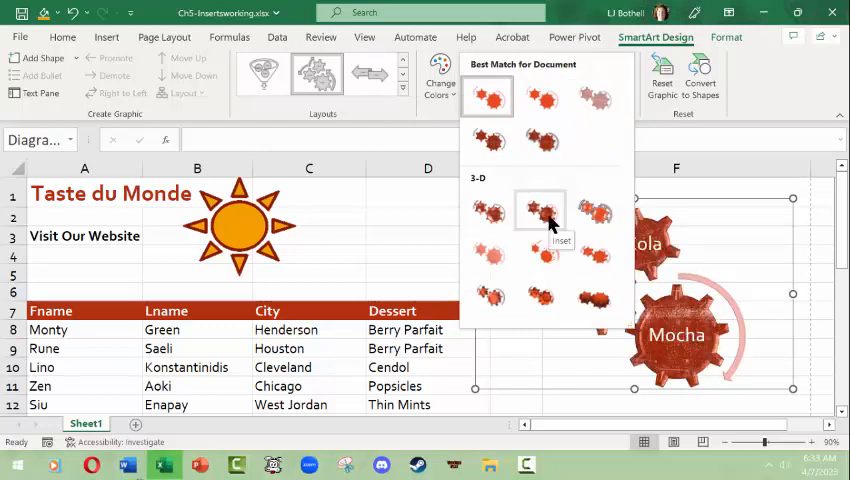
click(540, 210)
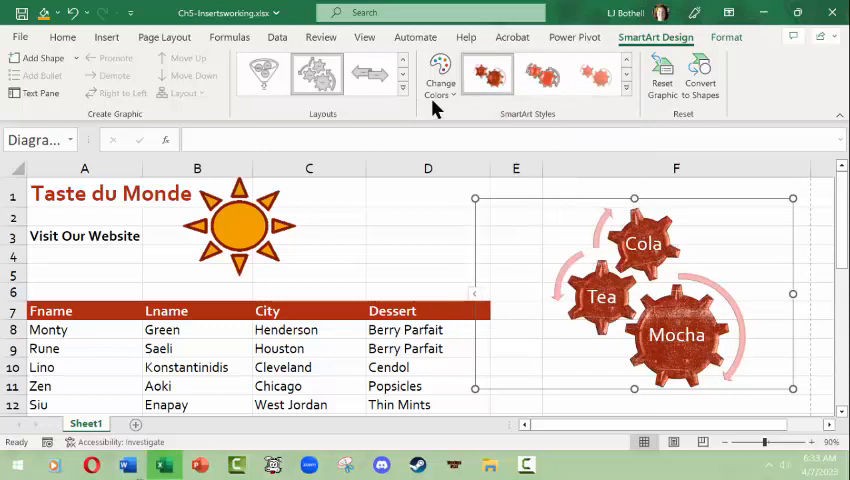
click(440, 80)
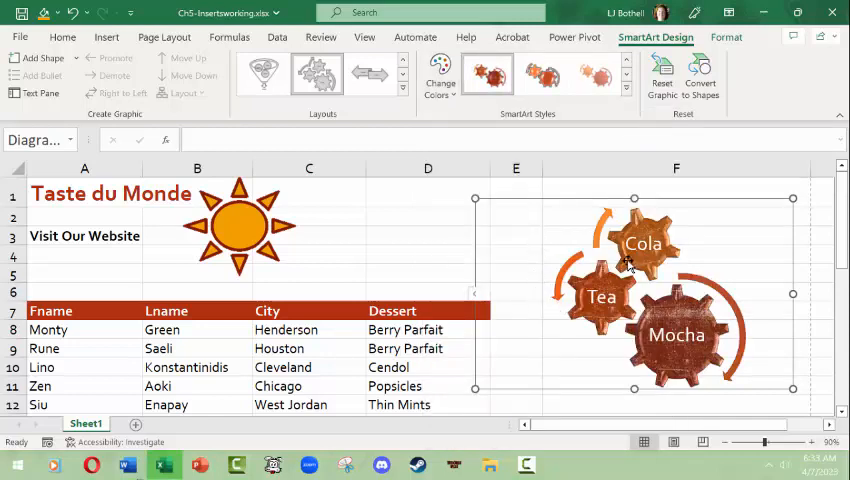
mouse_move(356, 112)
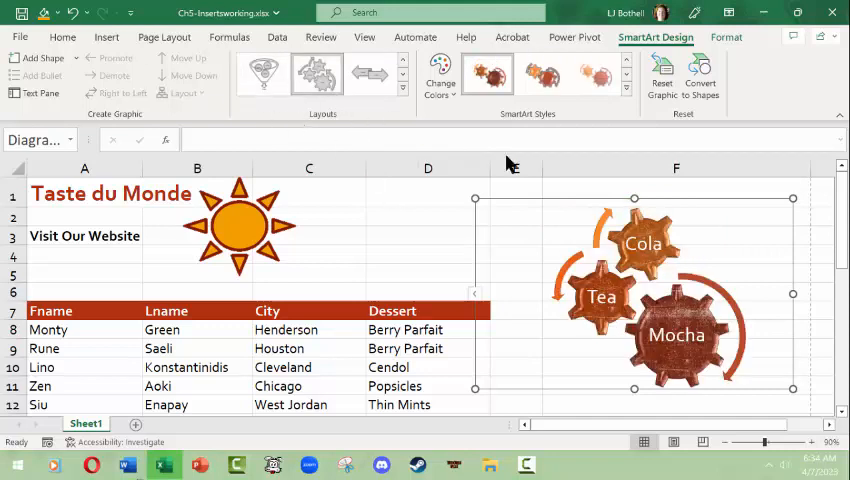
click(40, 92)
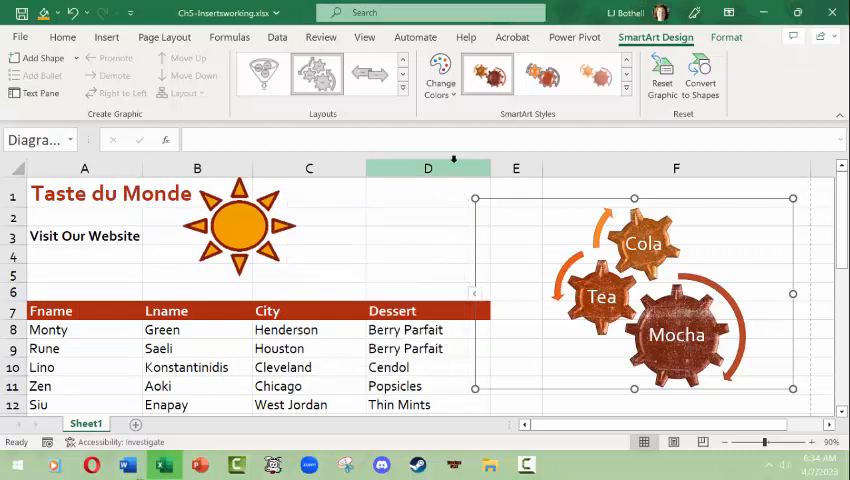
click(726, 36)
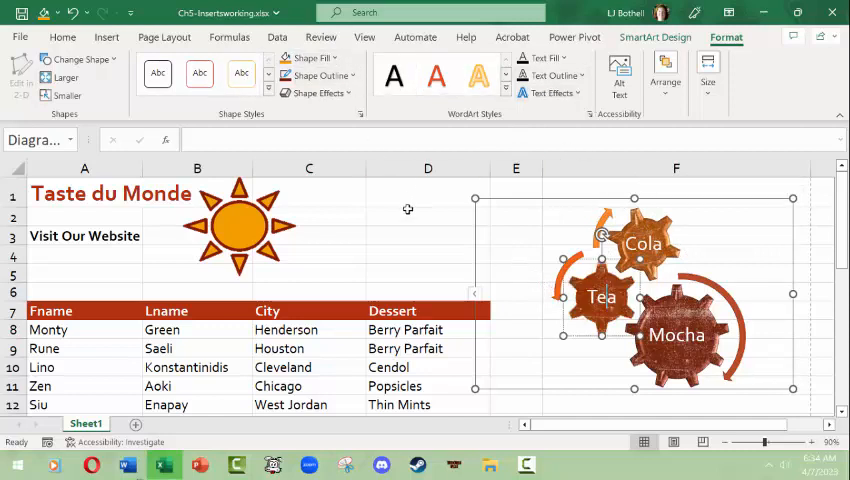
Deselect the gear graphic and show the Page Layout margin presets for the sheet
click(428, 216)
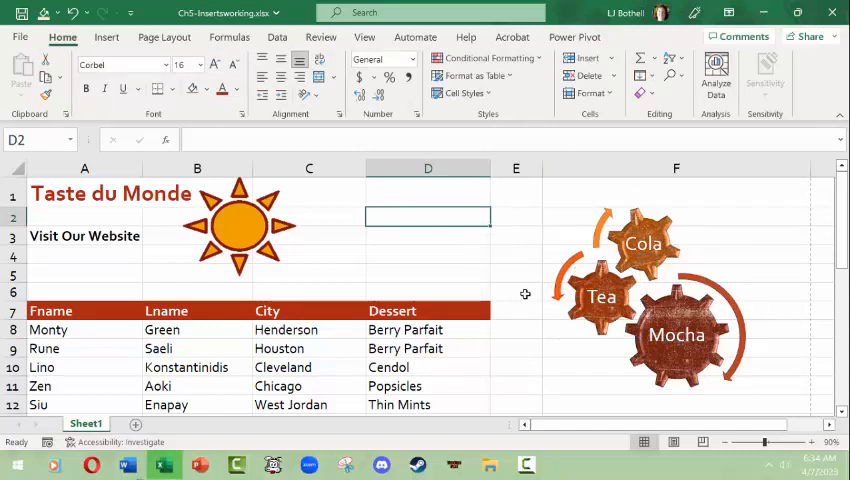
mouse_move(498, 234)
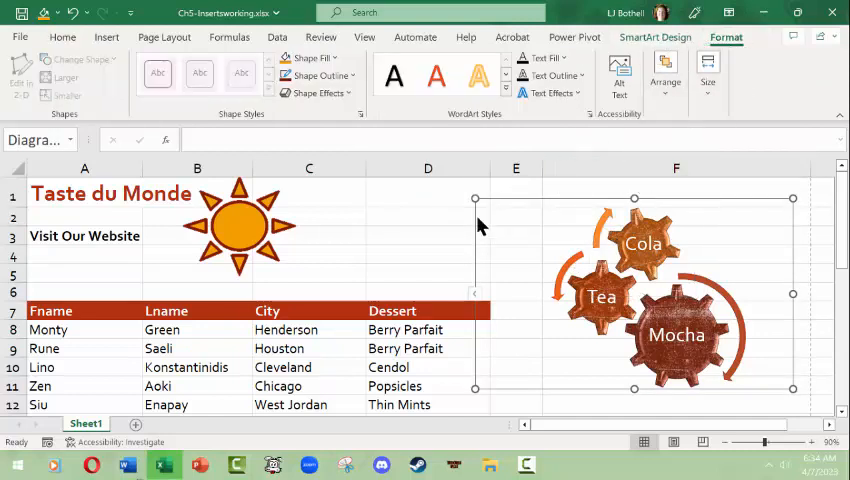
click(428, 236)
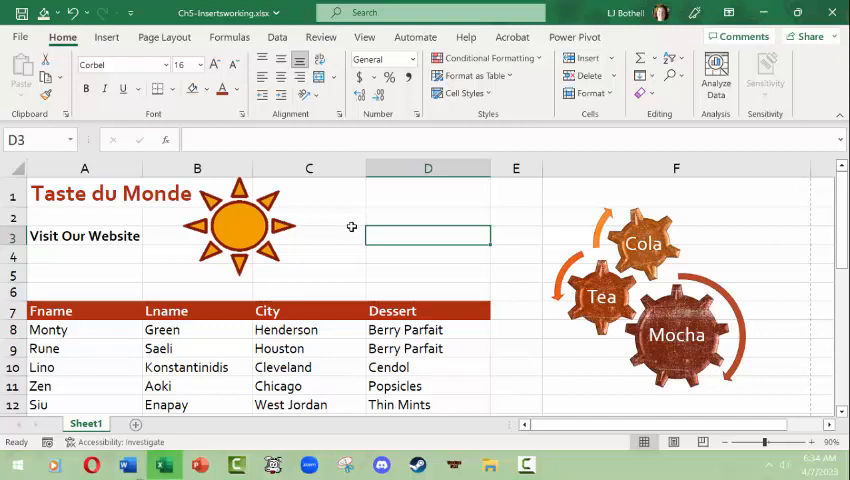
click(164, 36)
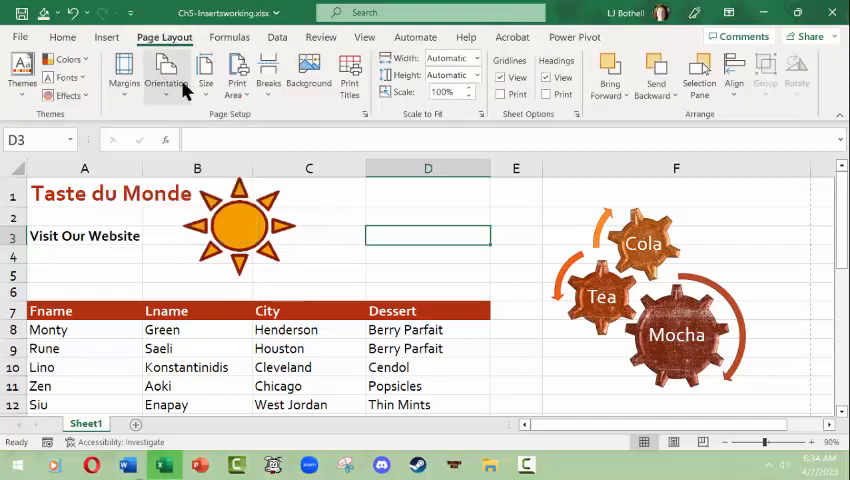
click(124, 76)
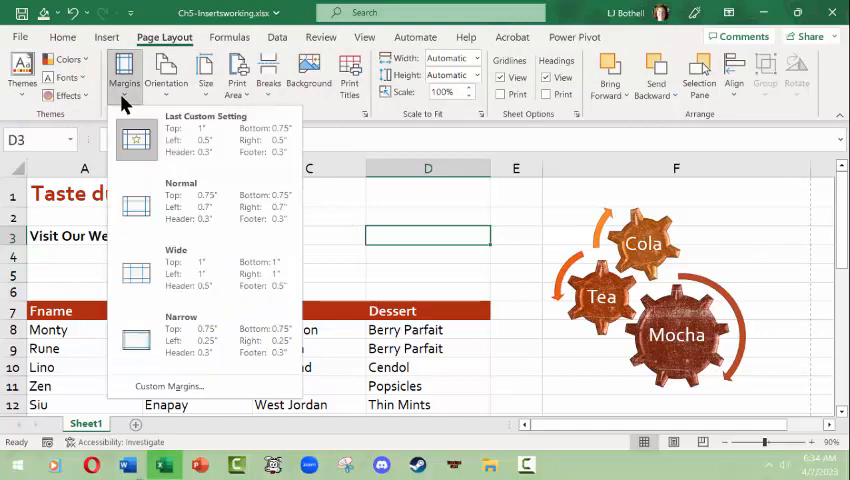